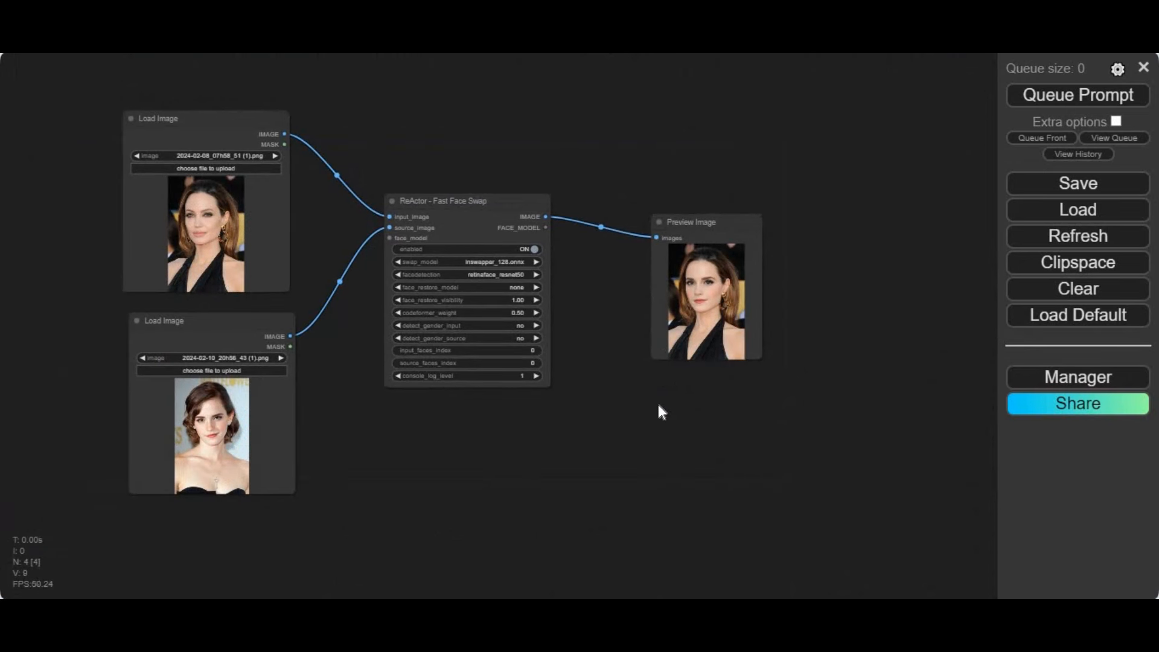
pyautogui.moveTo(649, 414)
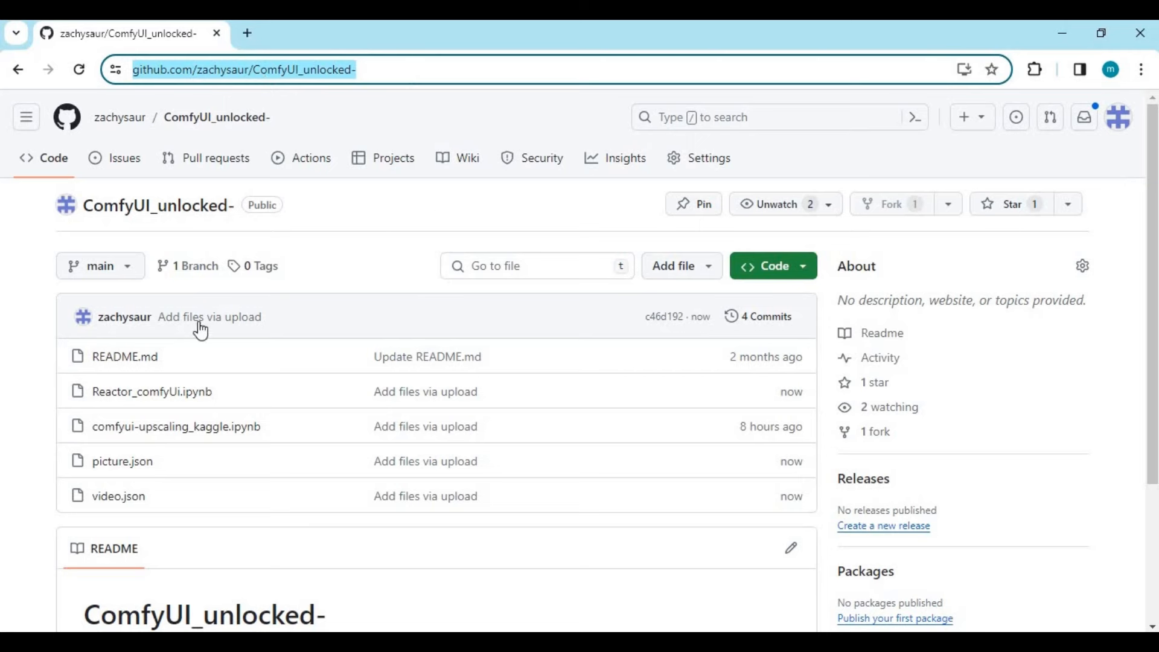
pyautogui.moveTo(152, 391)
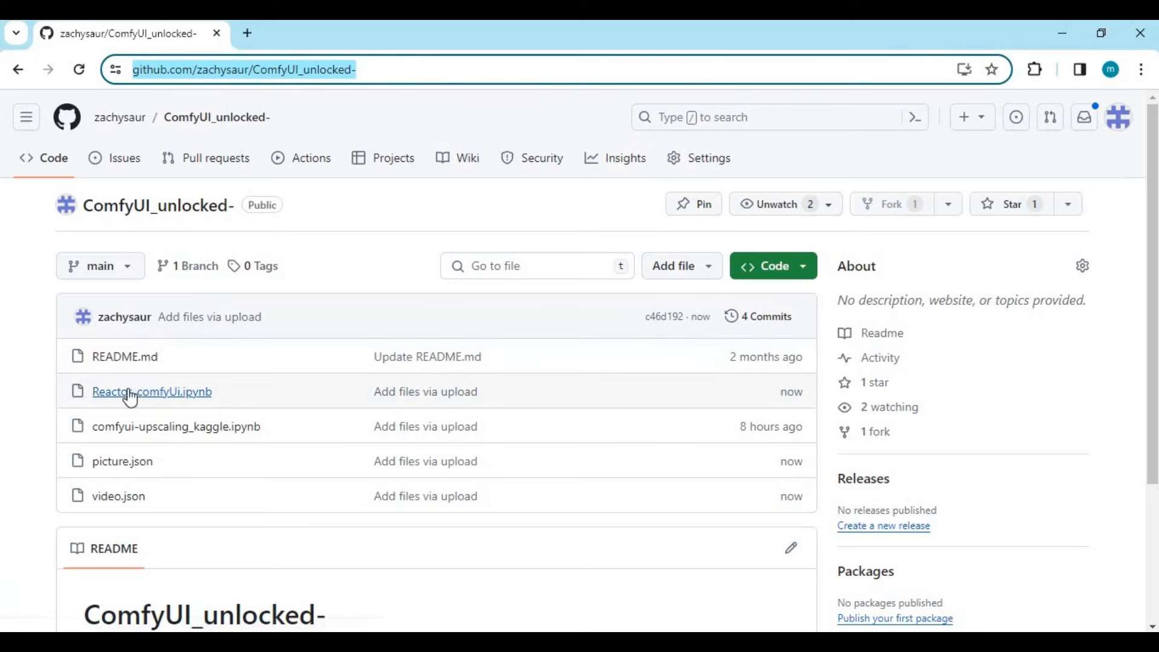
pyautogui.moveTo(115, 466)
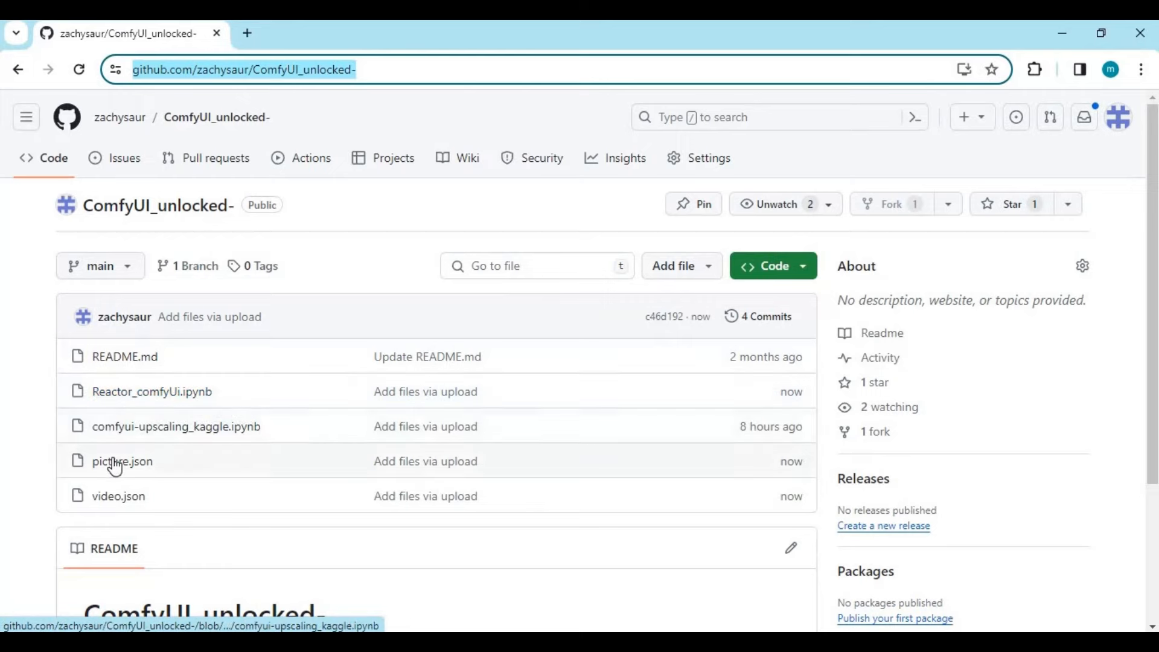
pyautogui.moveTo(87, 504)
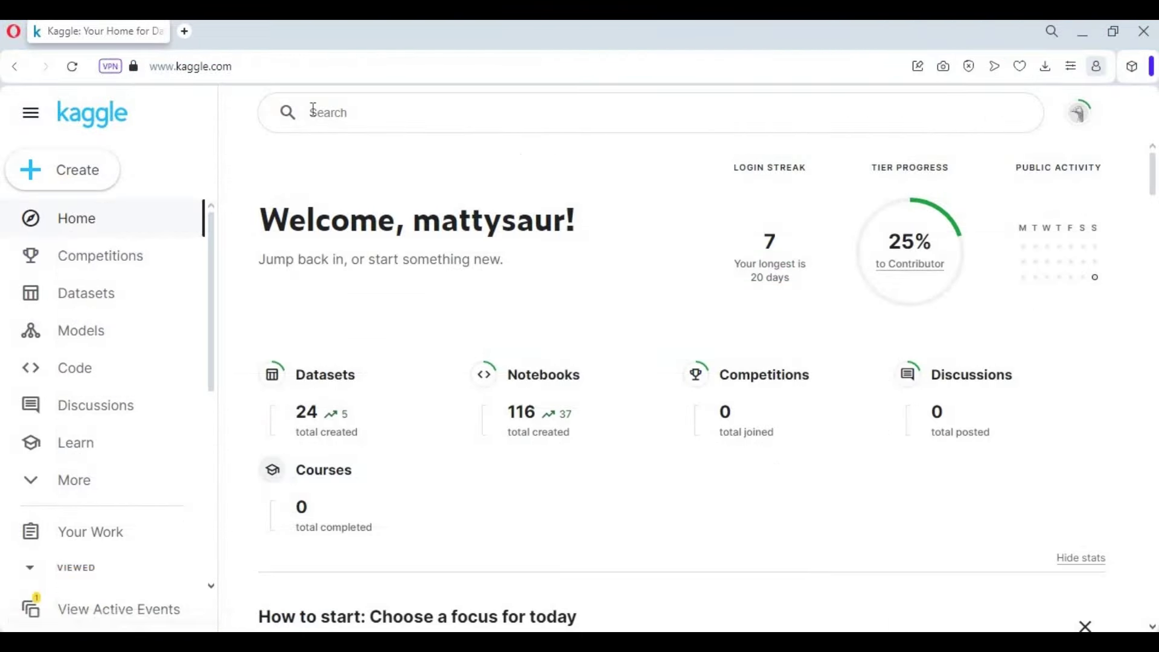
# Create a new blank notebook via the Kaggle home page's Create menu
pyautogui.click(189, 65)
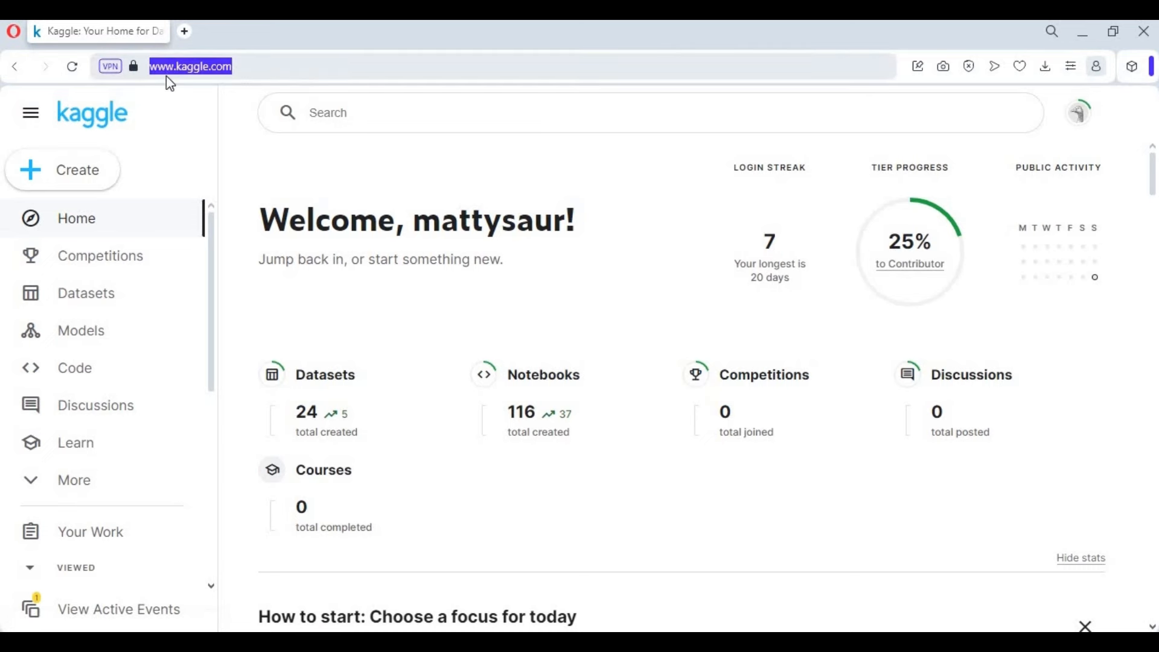
pyautogui.moveTo(363, 154)
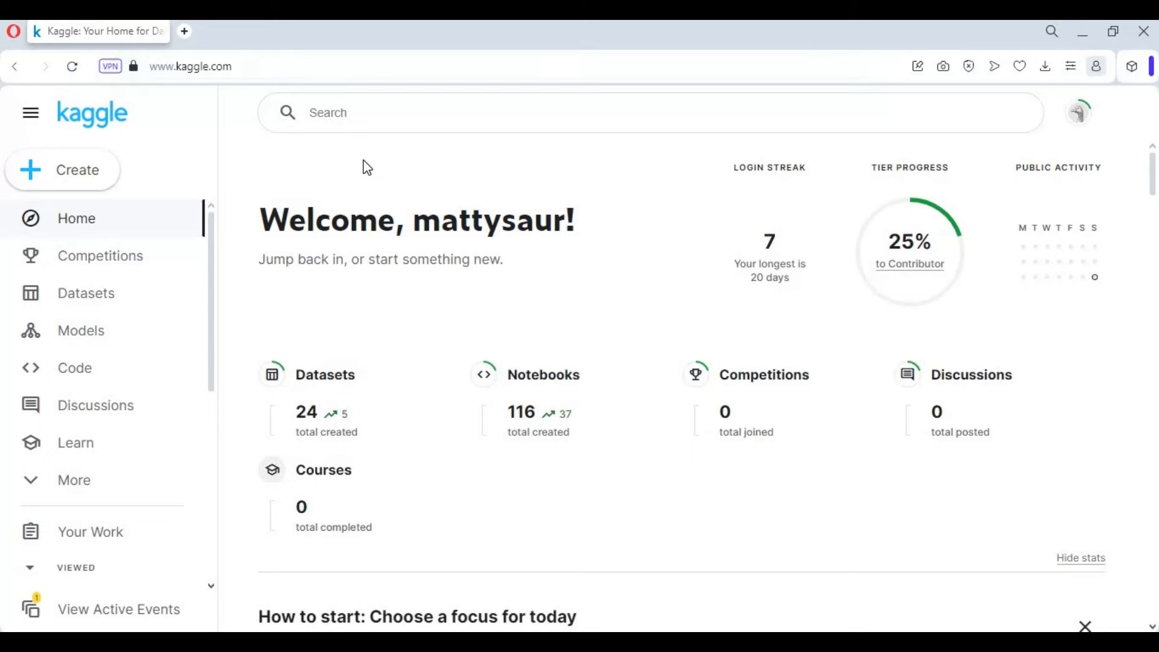
pyautogui.moveTo(79, 183)
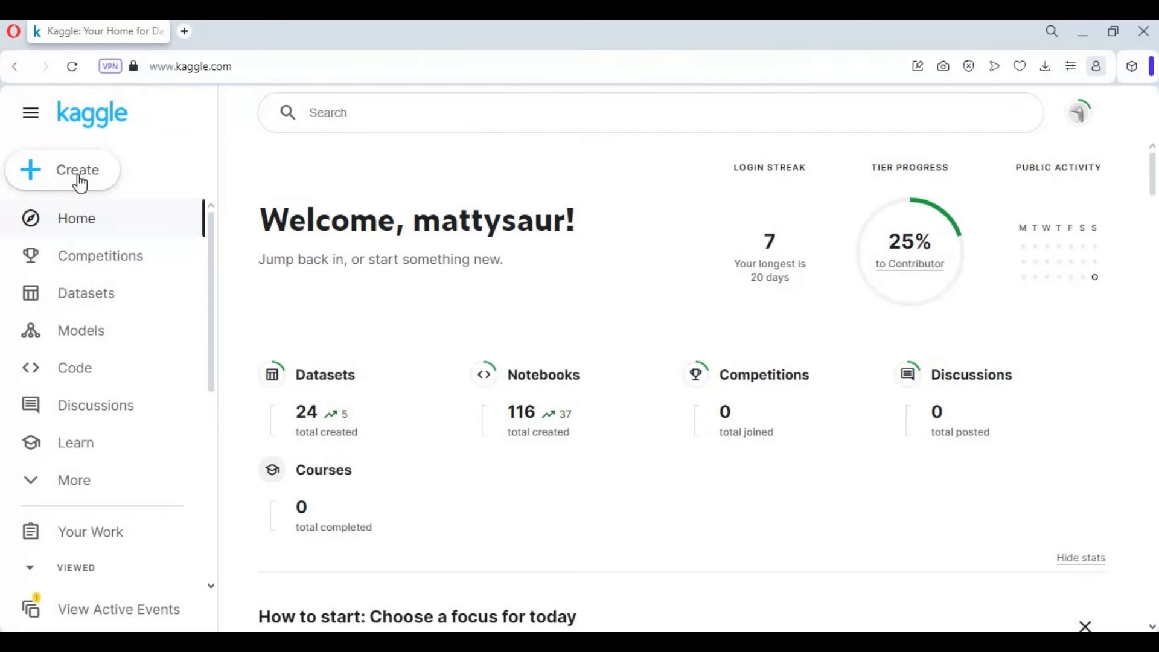
pyautogui.click(77, 170)
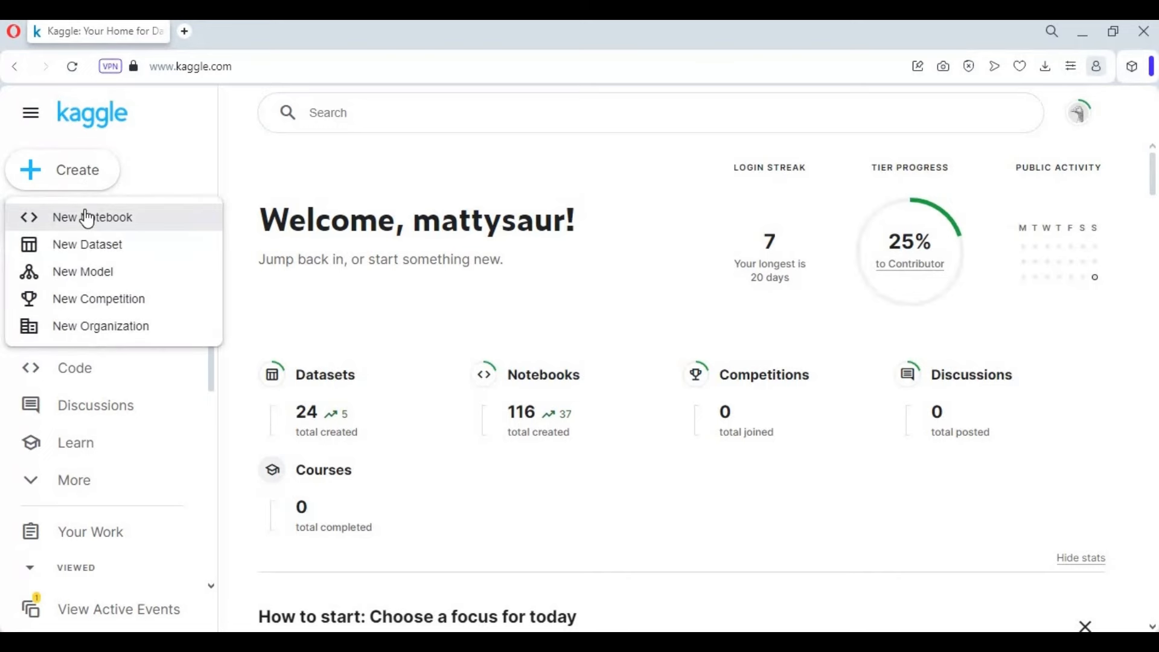
pyautogui.click(92, 216)
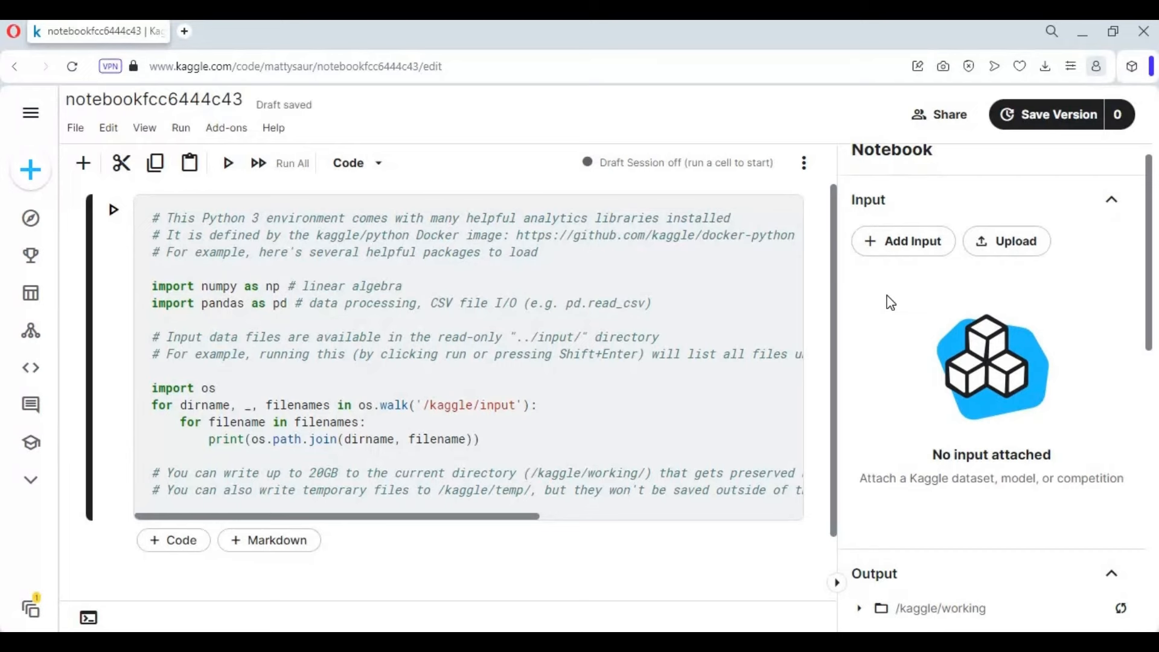
# Import the downloaded 1212.ipynb notebook and accept the overwritten accelerator and Docker settings
pyautogui.scroll(-3)
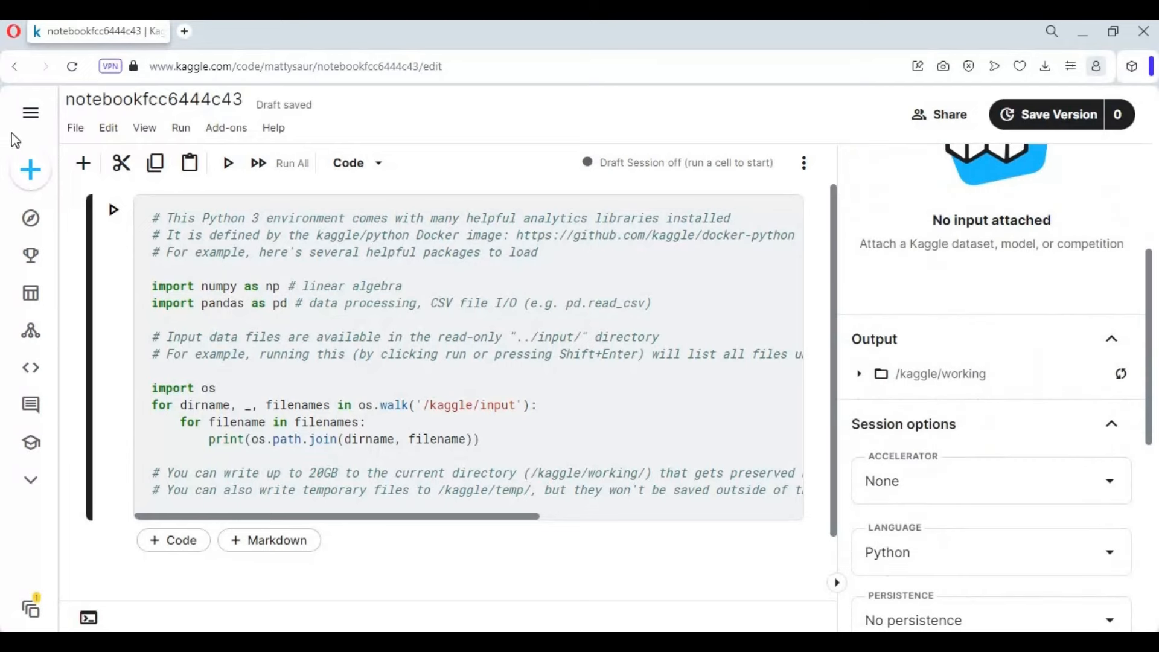
pyautogui.click(75, 127)
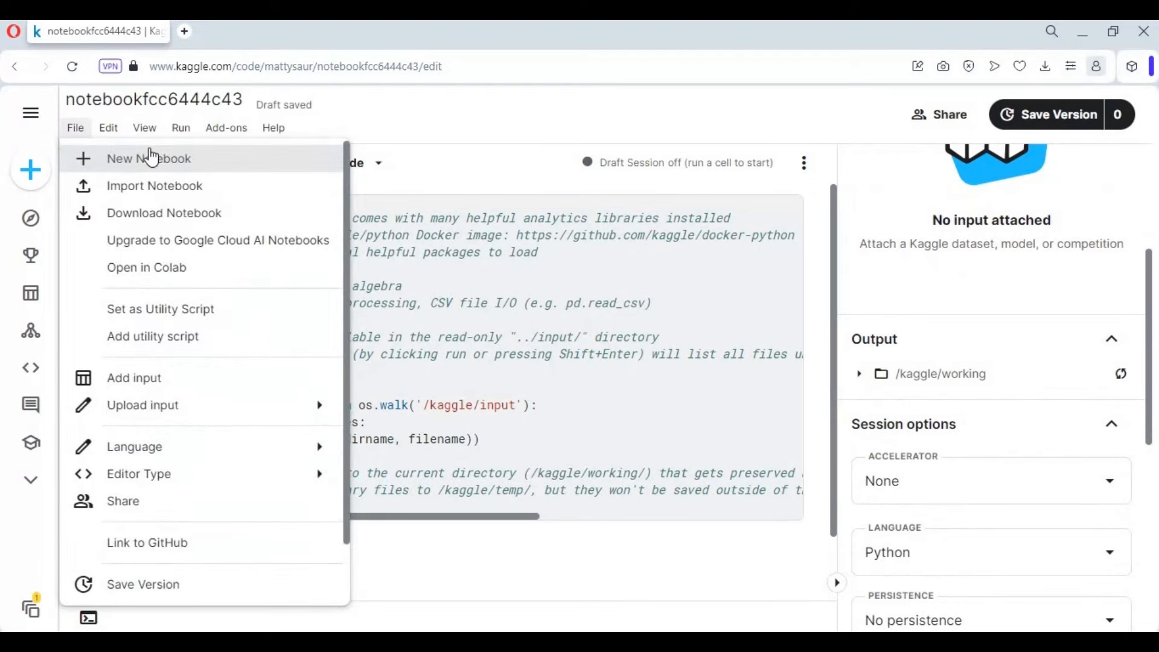
pyautogui.click(153, 186)
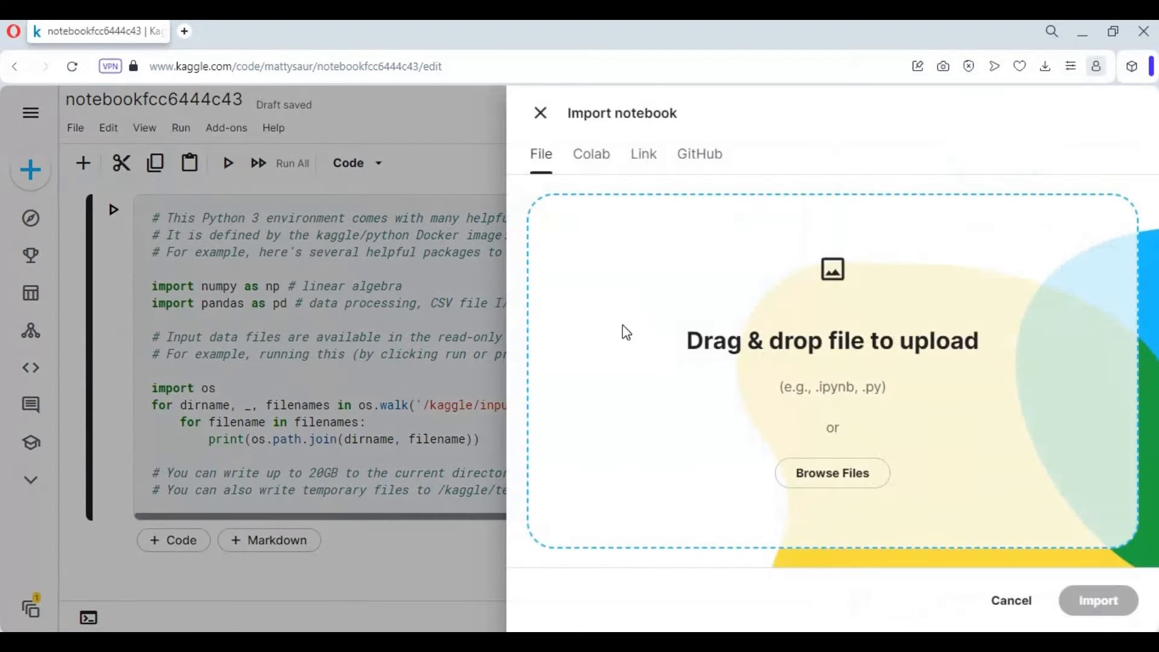
pyautogui.click(832, 472)
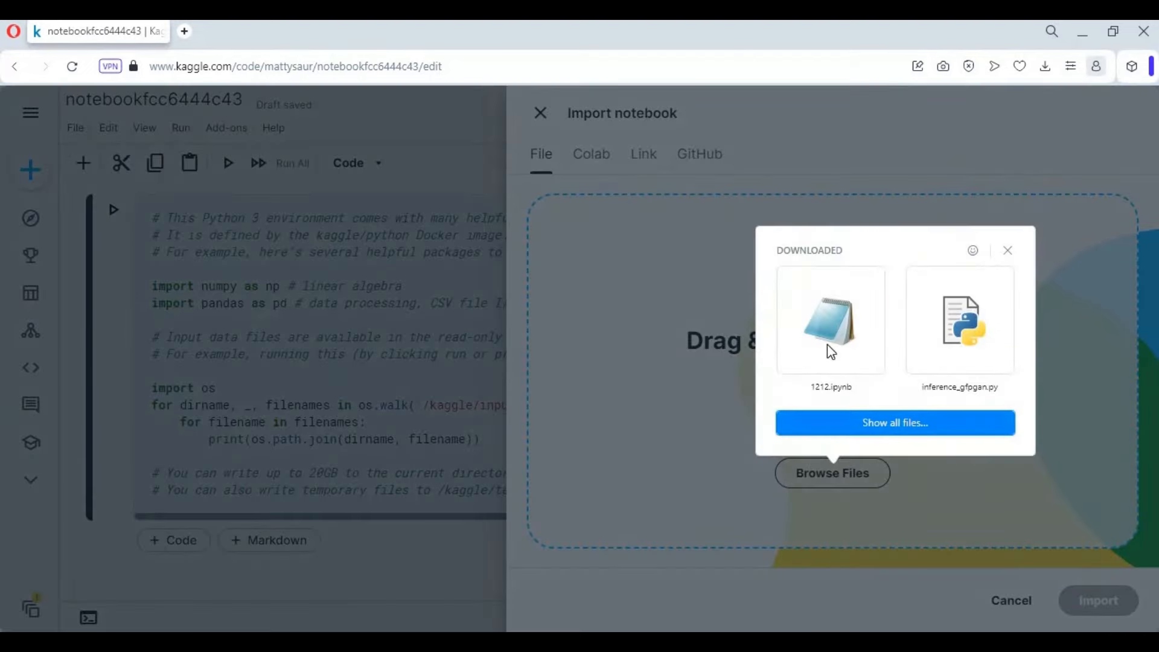
pyautogui.click(831, 318)
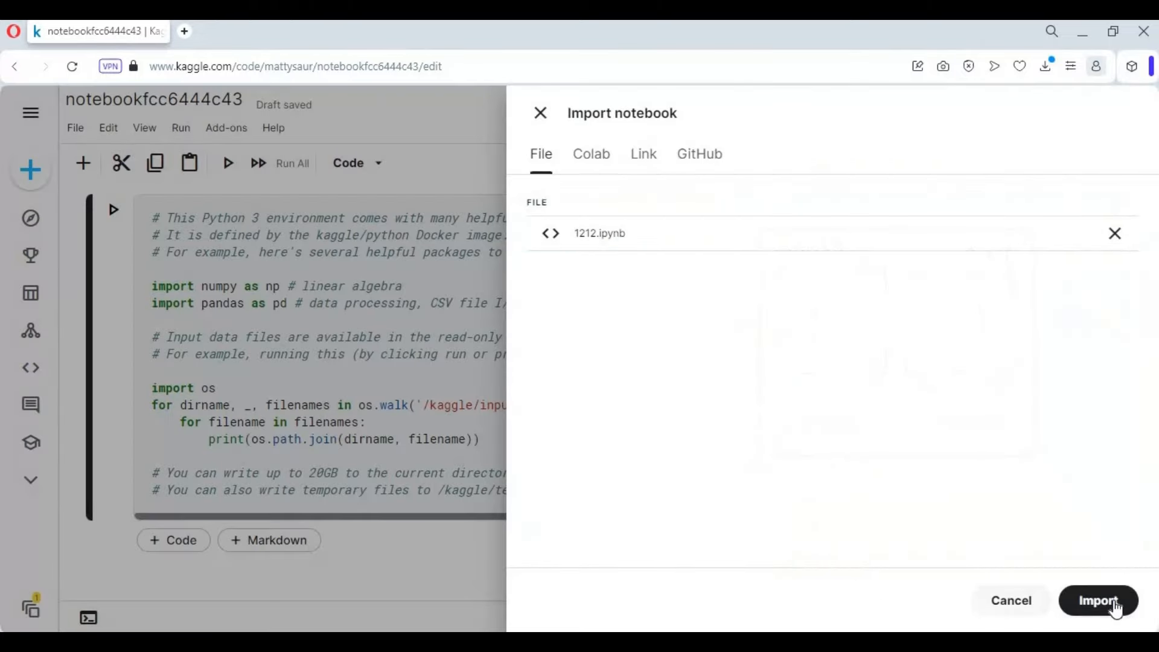
pyautogui.click(1097, 600)
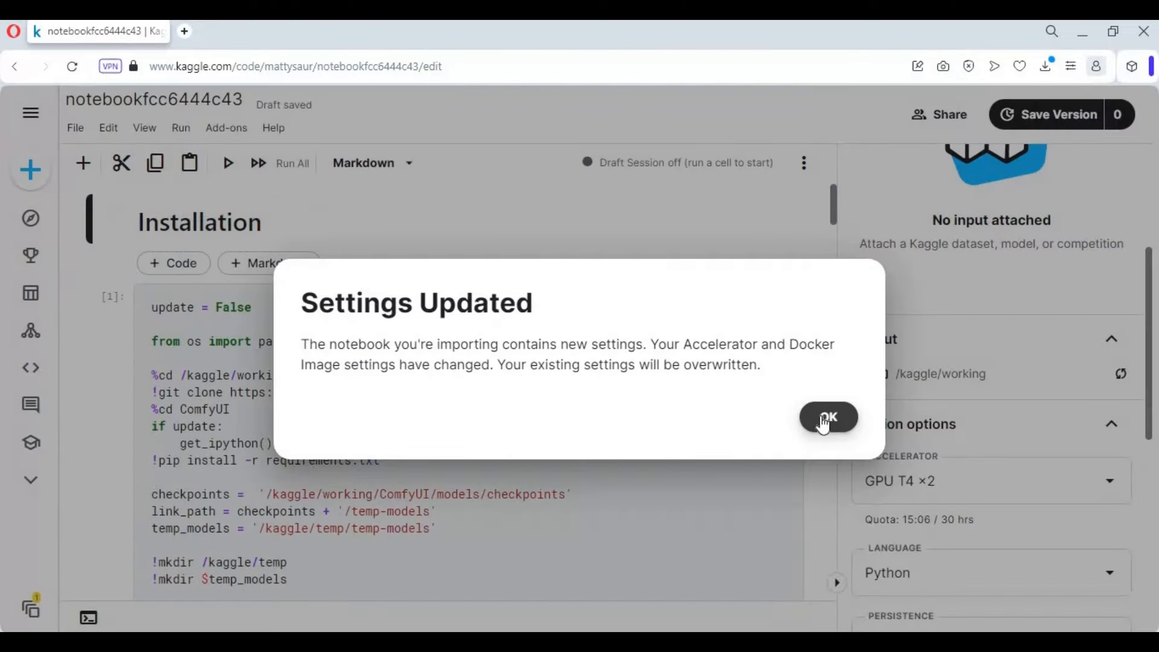
pyautogui.click(828, 416)
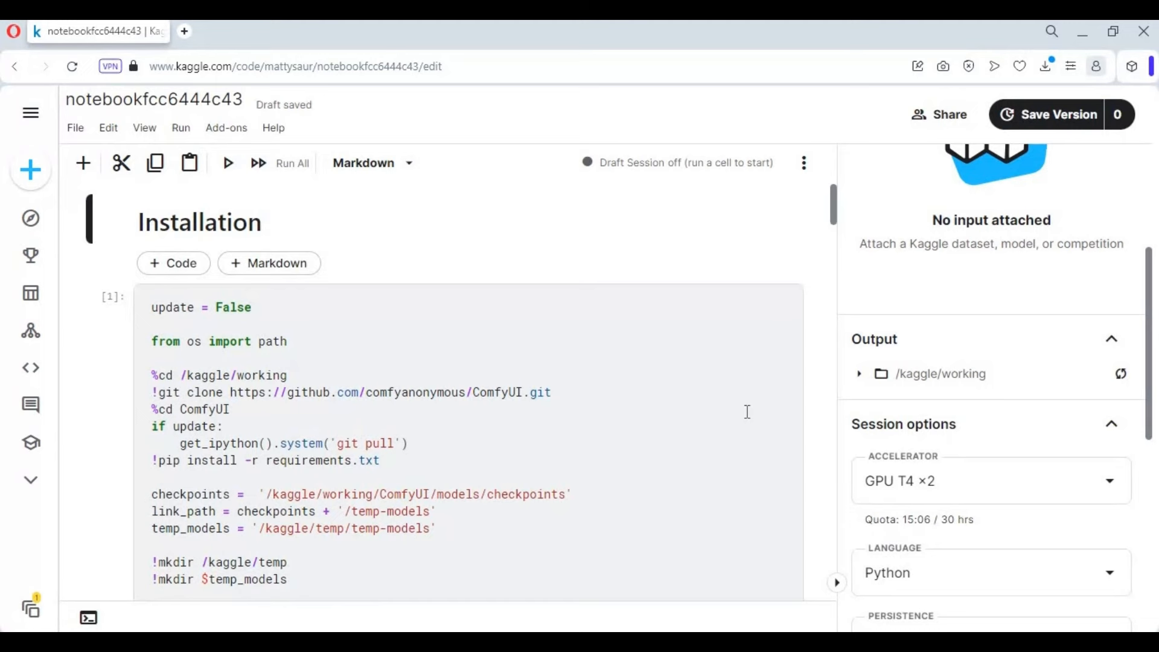
pyautogui.moveTo(766, 365)
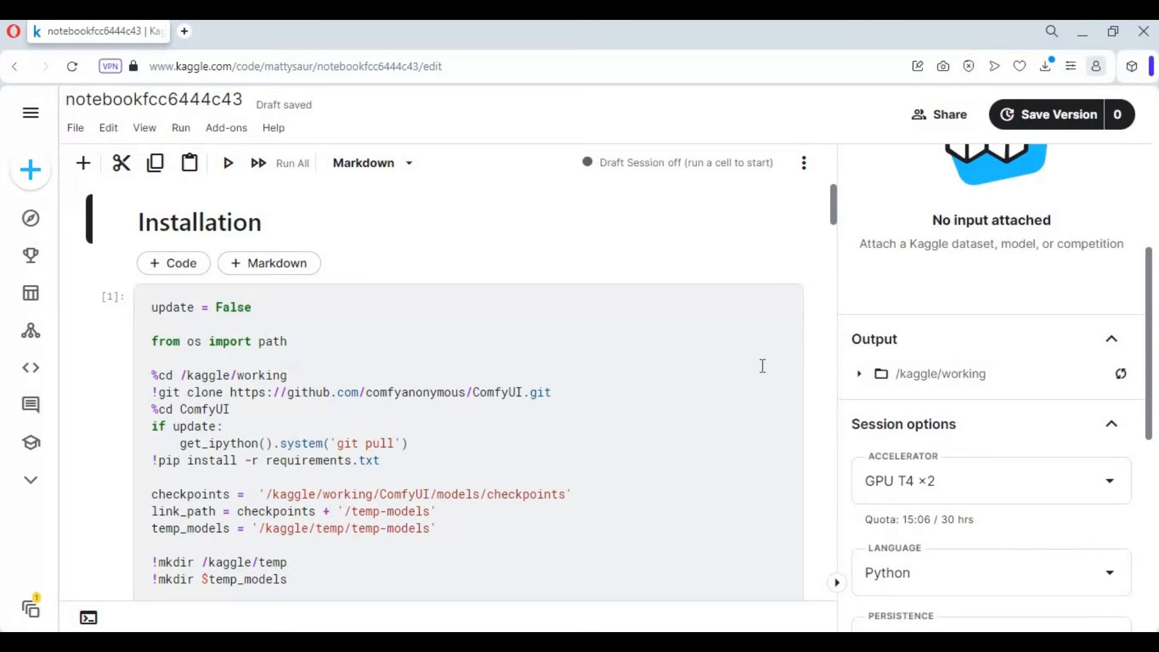
# In Session options keep accelerator GPU T4 ×2 and set persistence to Variables and Files
pyautogui.scroll(-3)
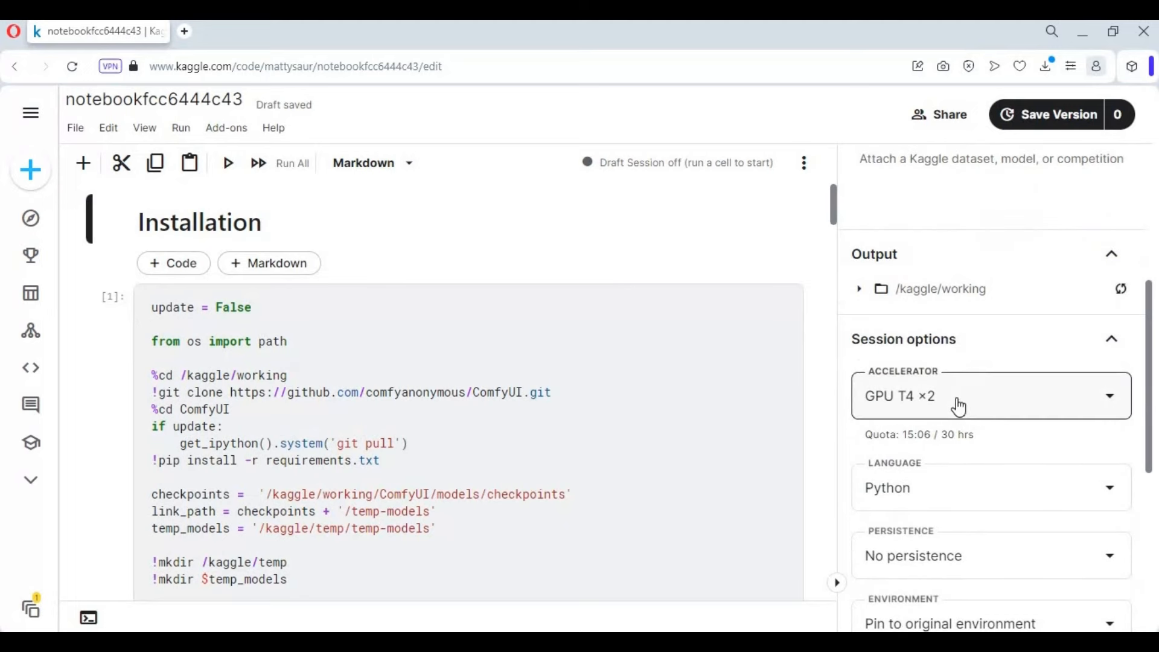
pyautogui.click(989, 395)
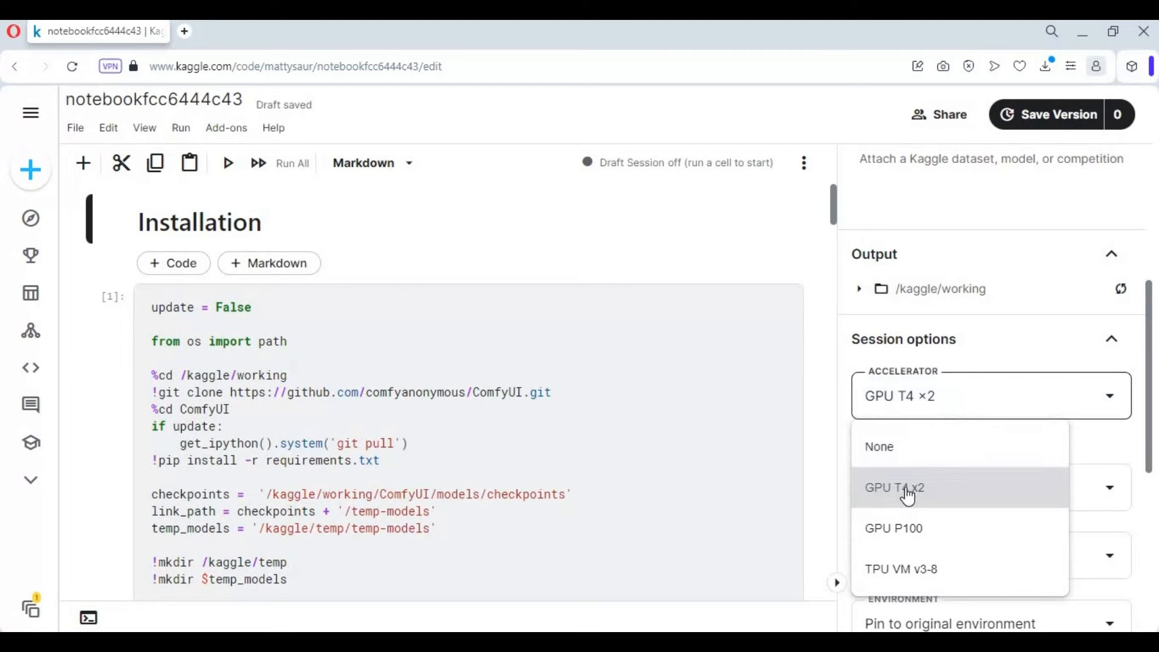
pyautogui.click(895, 486)
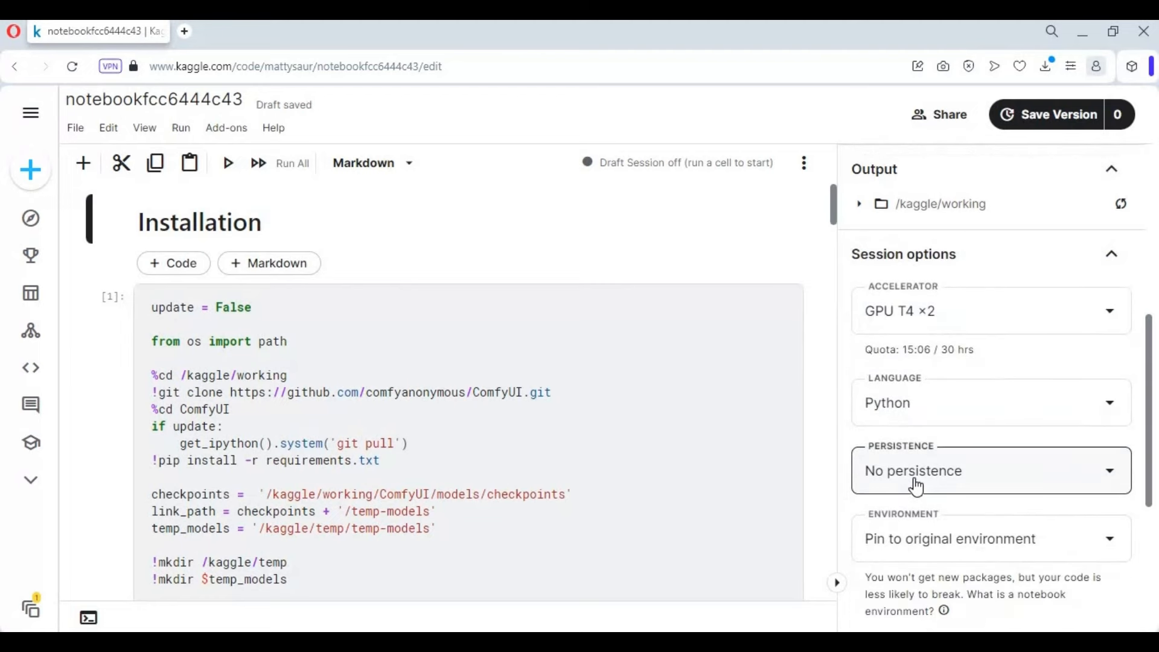
pyautogui.click(988, 471)
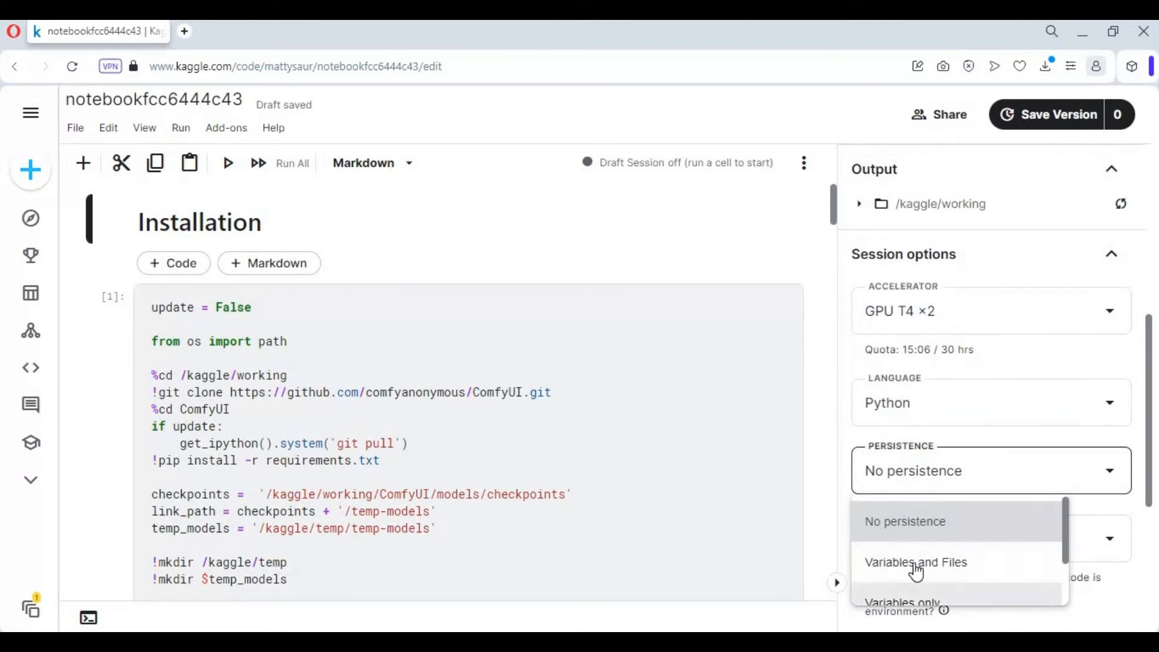
pyautogui.click(916, 562)
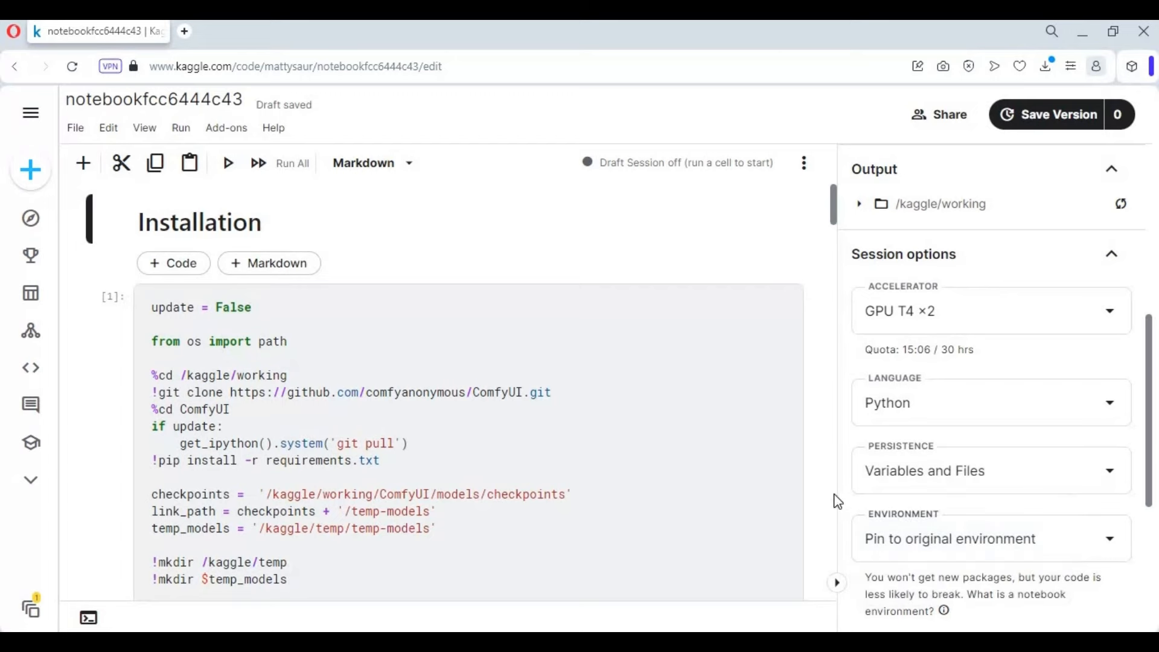
pyautogui.scroll(-3)
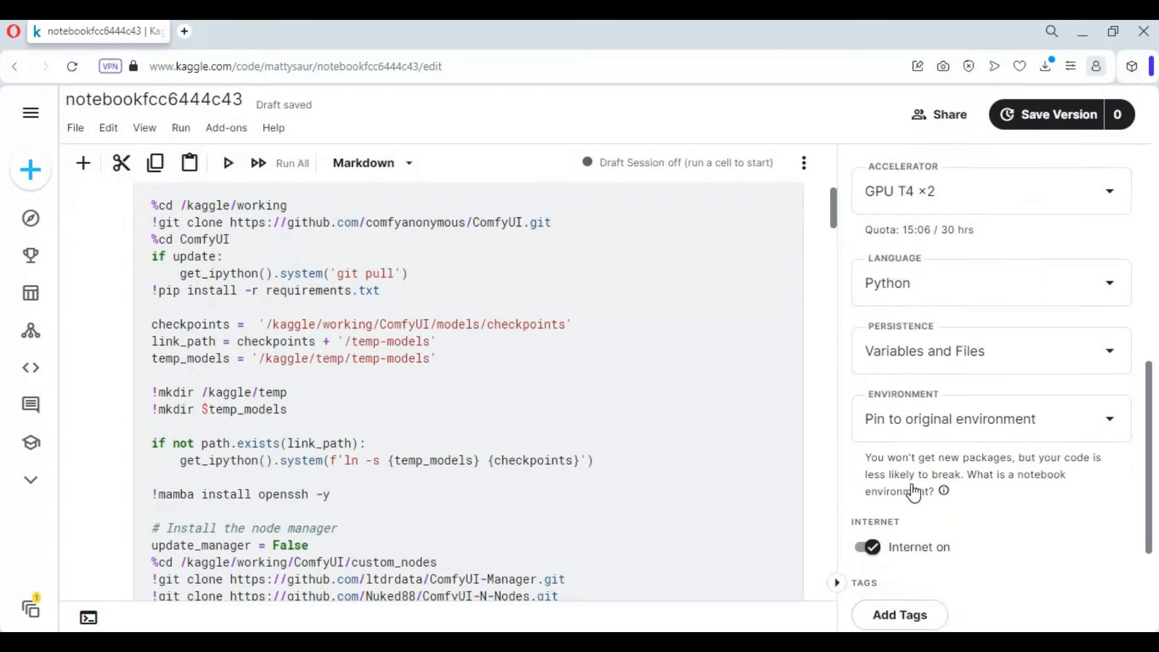
pyautogui.scroll(3)
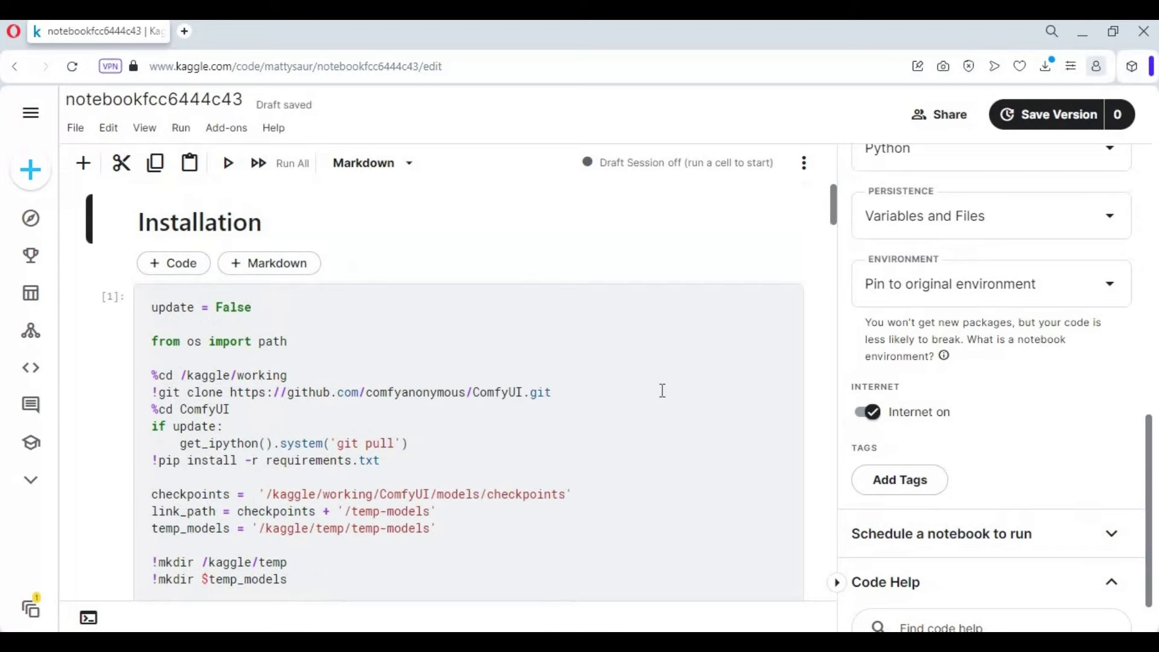
pyautogui.moveTo(801, 175)
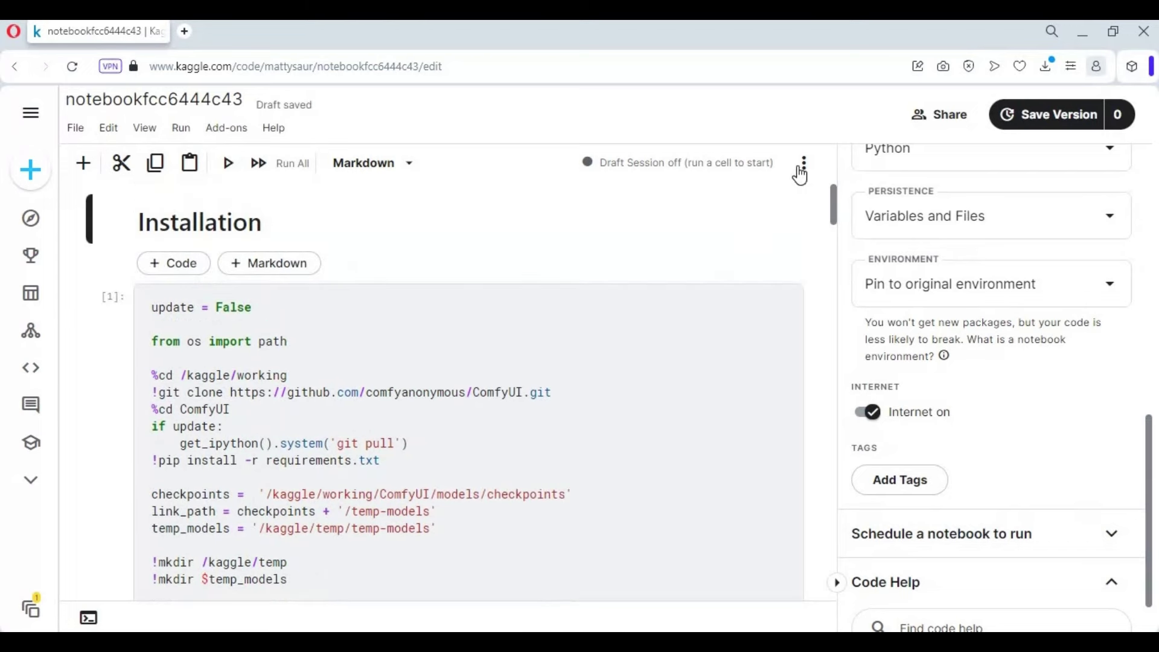
# Start the notebook's draft session from the More settings menu
pyautogui.click(804, 163)
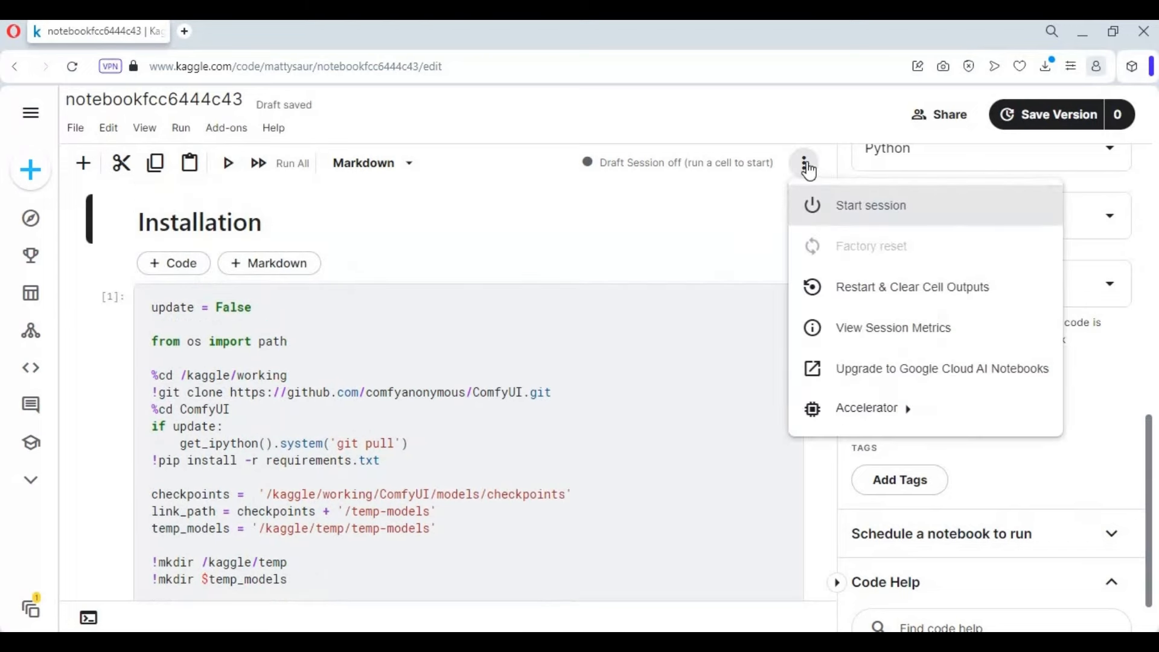
pyautogui.moveTo(874, 222)
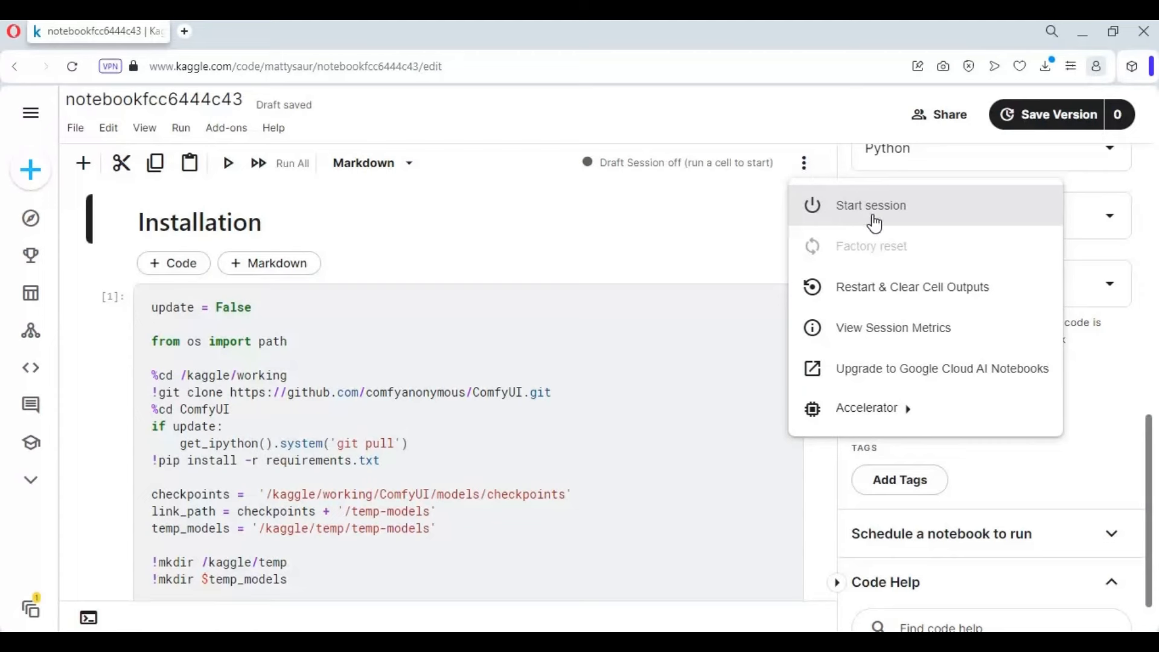
pyautogui.moveTo(893, 215)
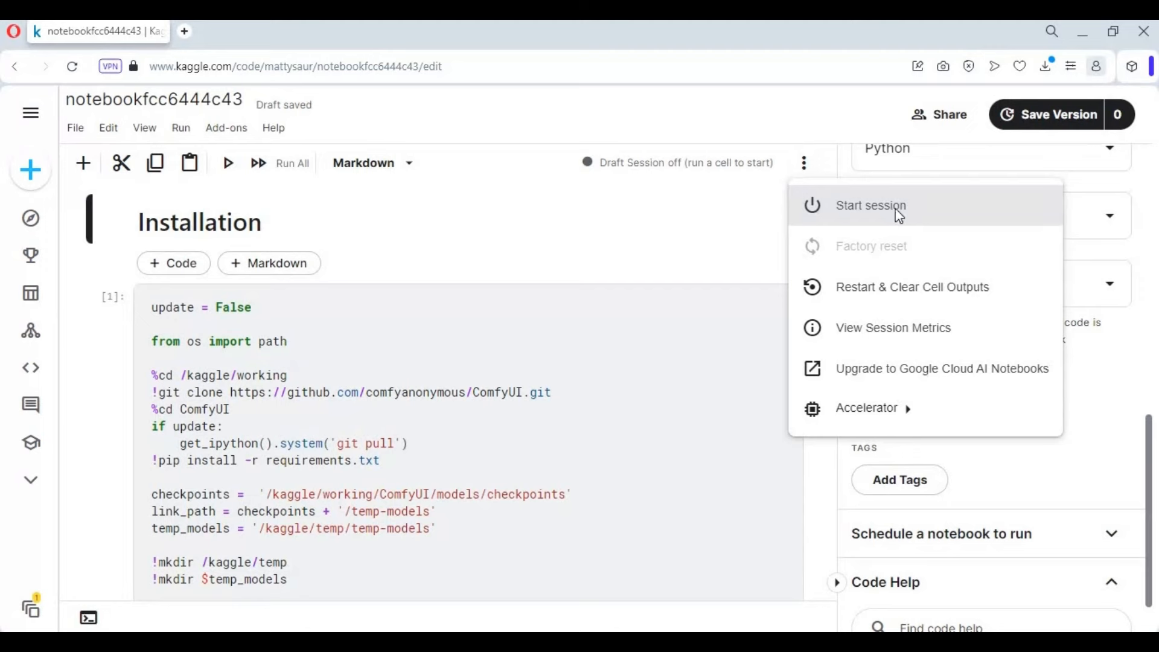
pyautogui.click(871, 205)
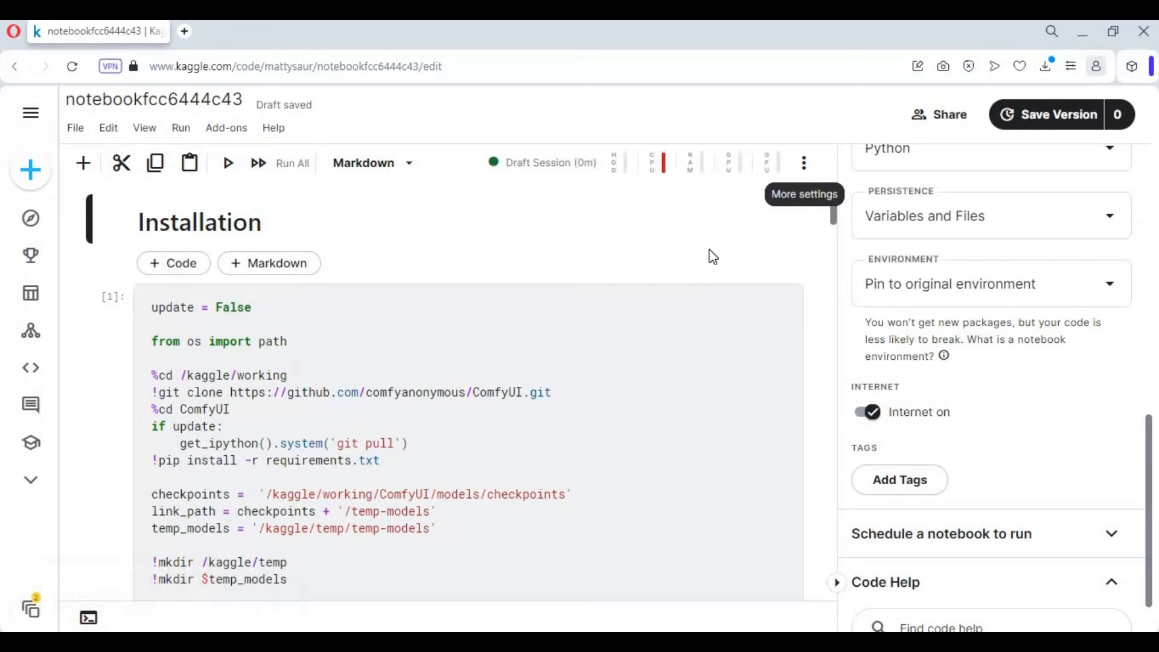
pyautogui.moveTo(517, 290)
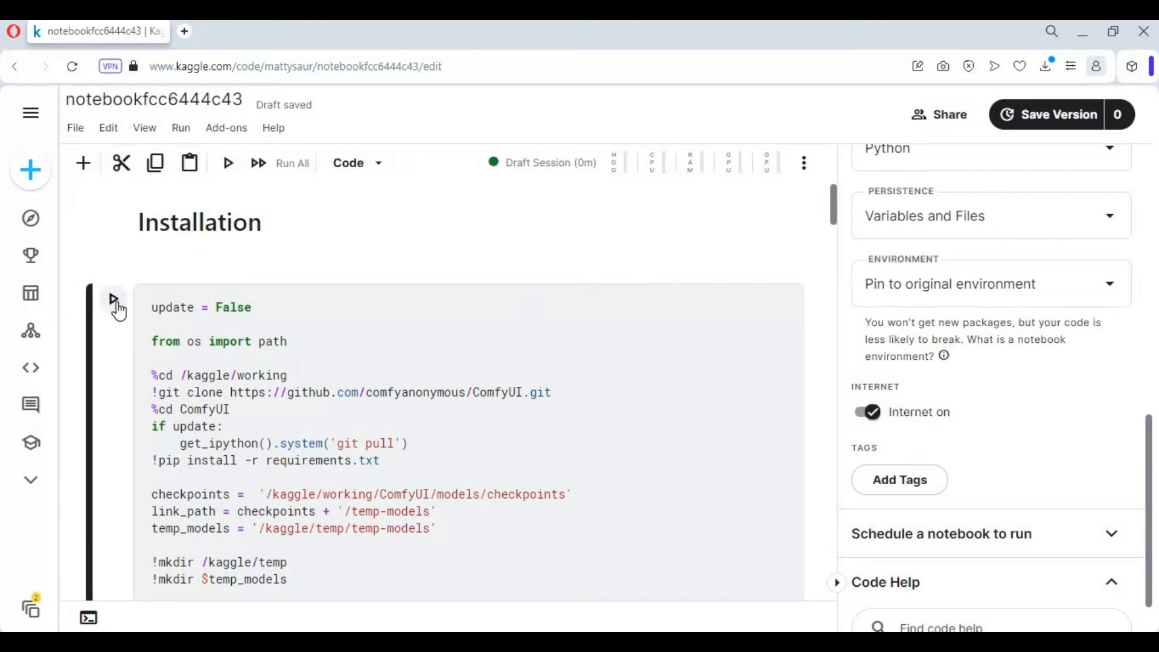
# Run the Installation cell and follow its output as ComfyUI and its custom nodes install
pyautogui.click(113, 298)
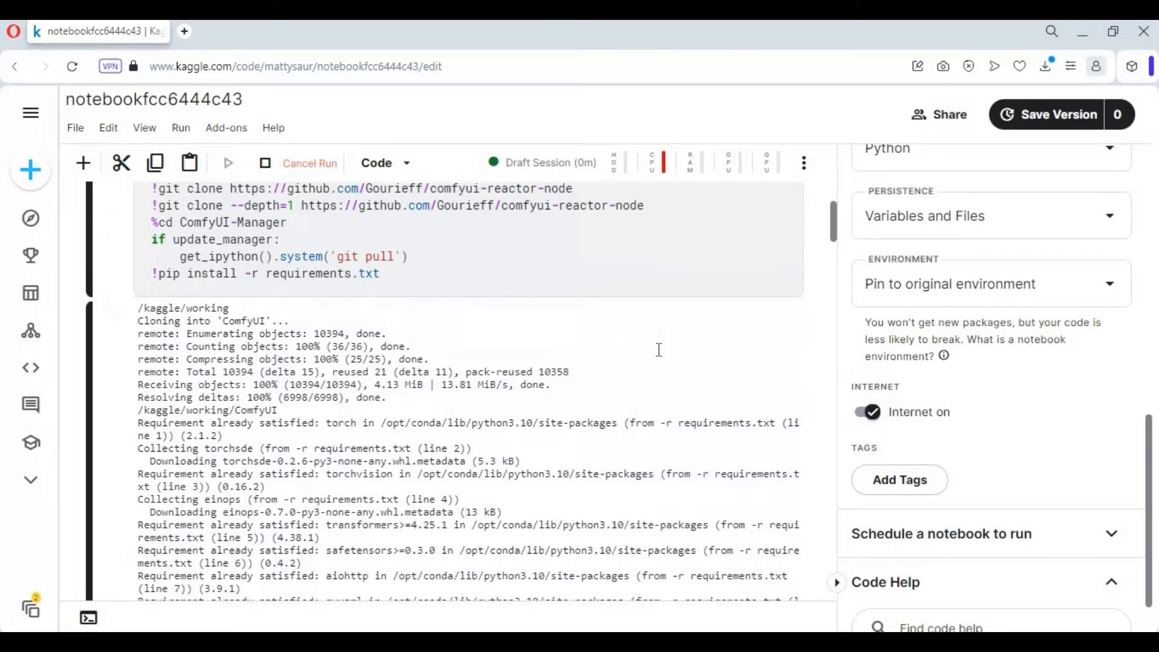
pyautogui.scroll(-3)
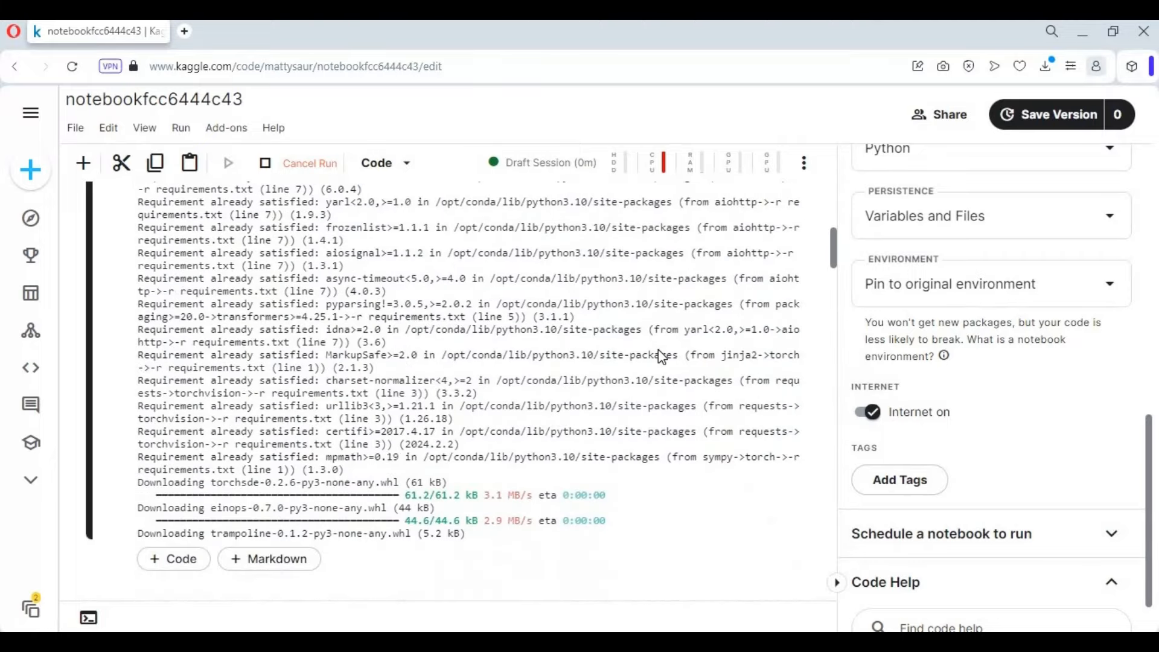
pyautogui.scroll(-3)
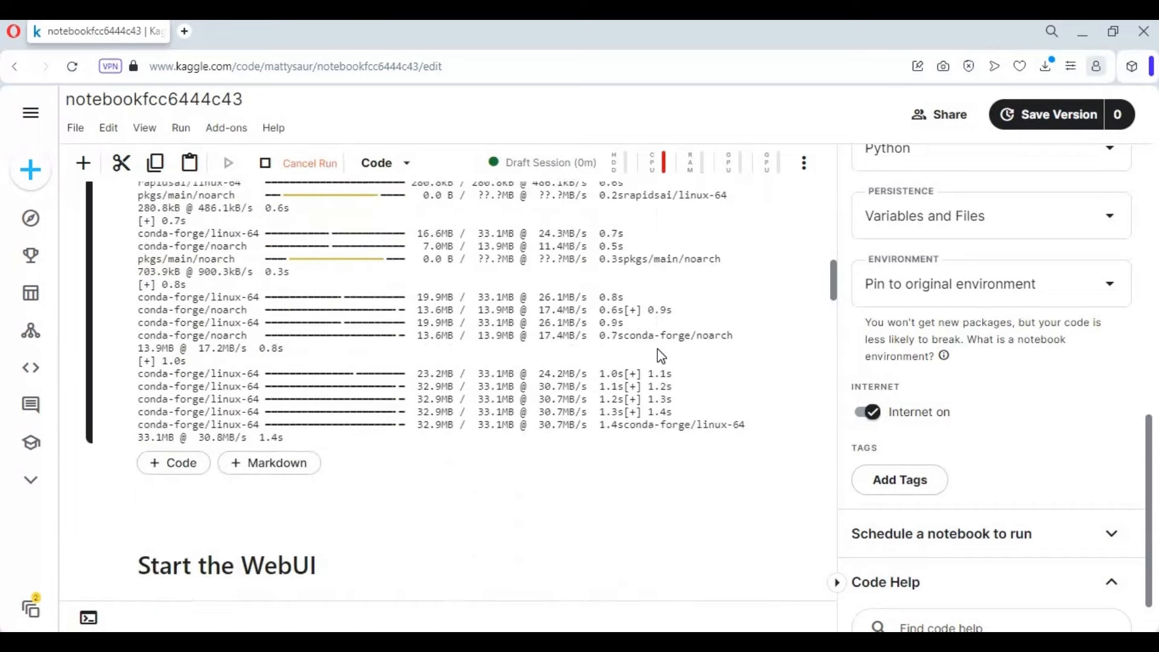
pyautogui.scroll(-3)
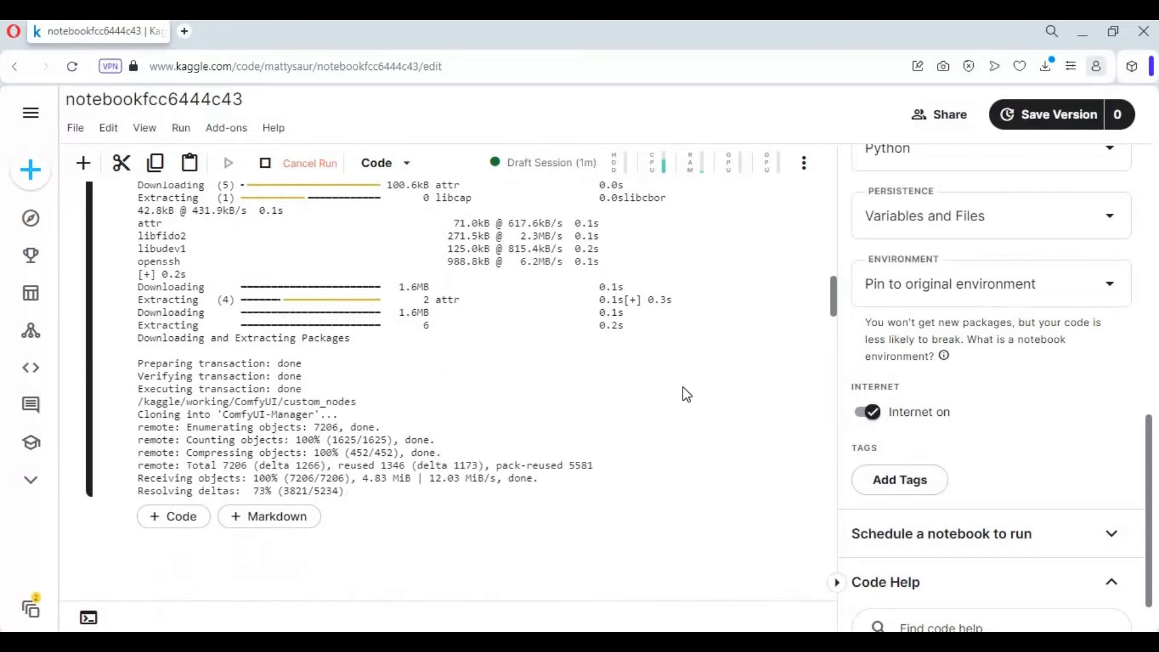
pyautogui.scroll(-3)
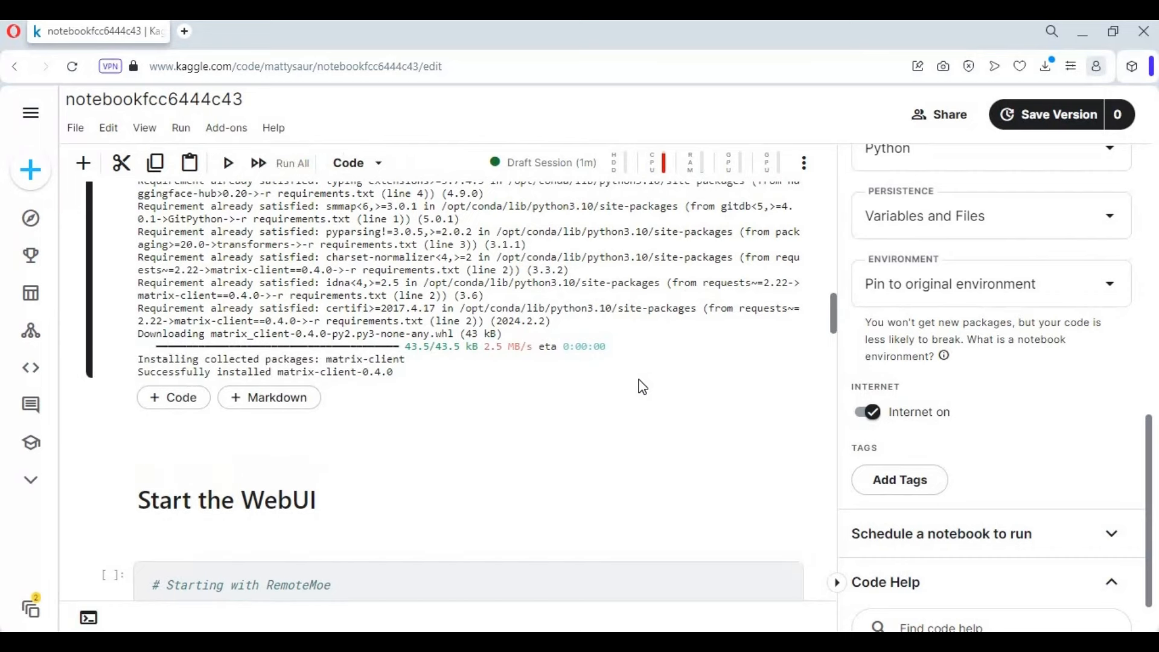
pyautogui.moveTo(483, 385)
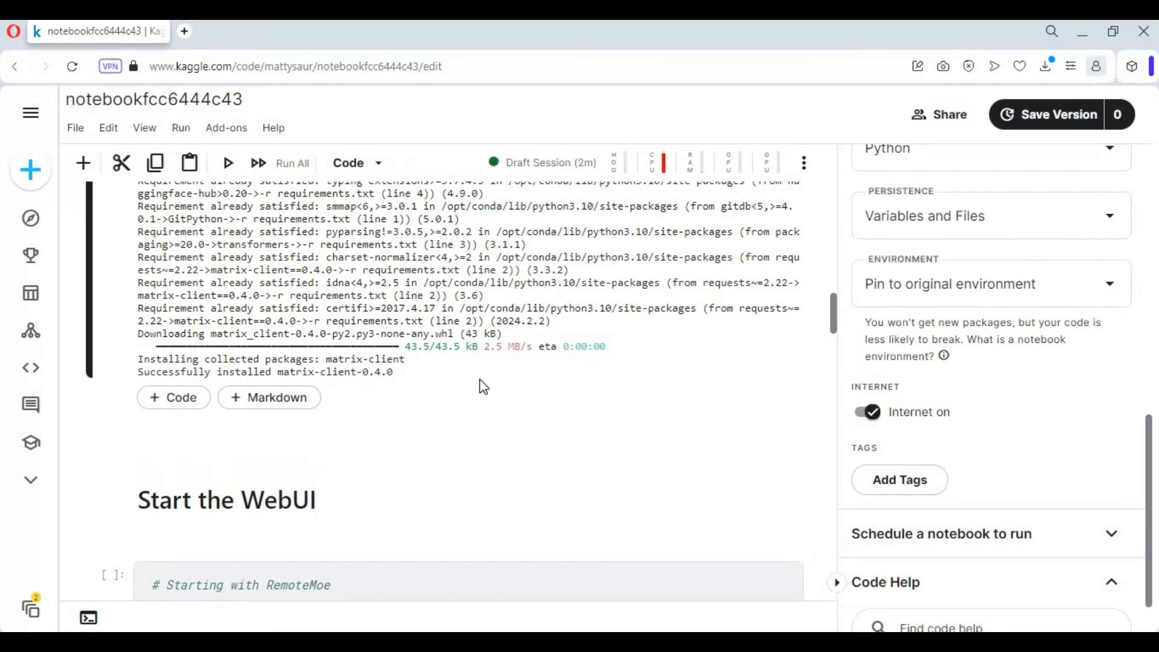
# Run the 'Start the WebUI' cell and follow its launch log downward
pyautogui.scroll(-3)
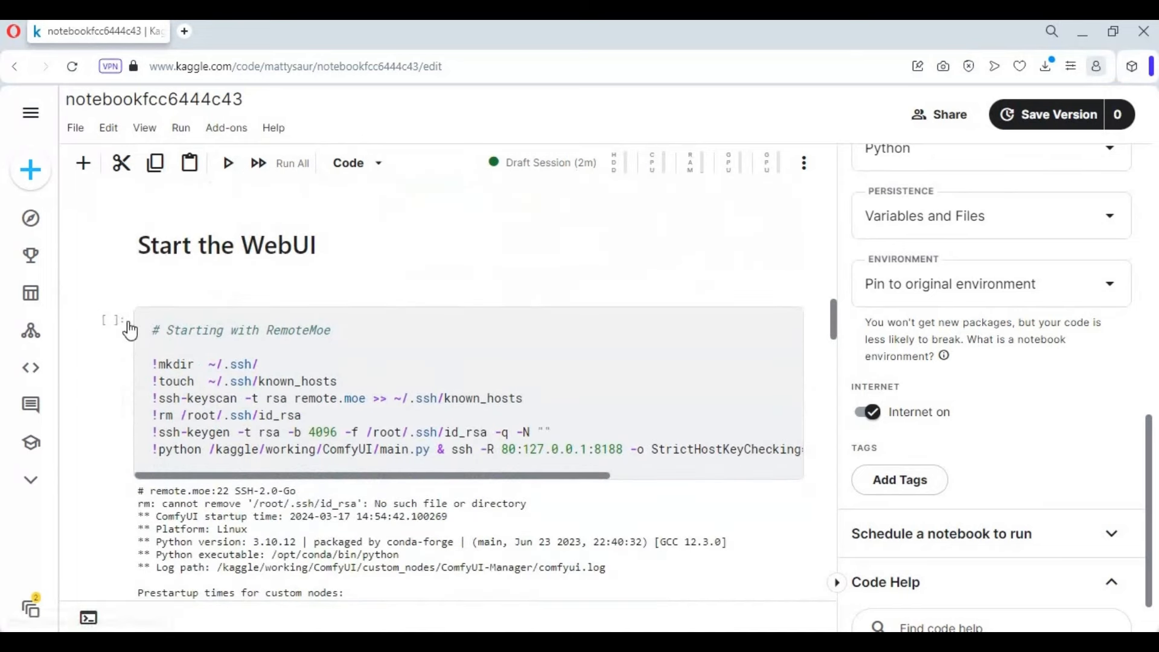
pyautogui.click(228, 163)
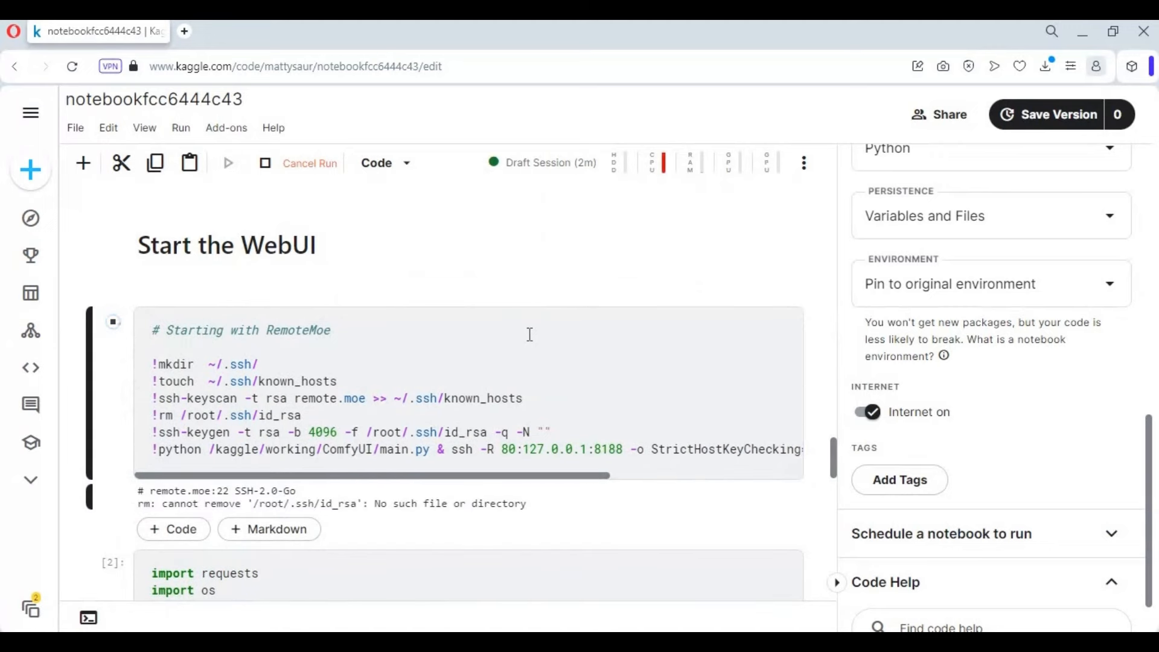
pyautogui.scroll(-3)
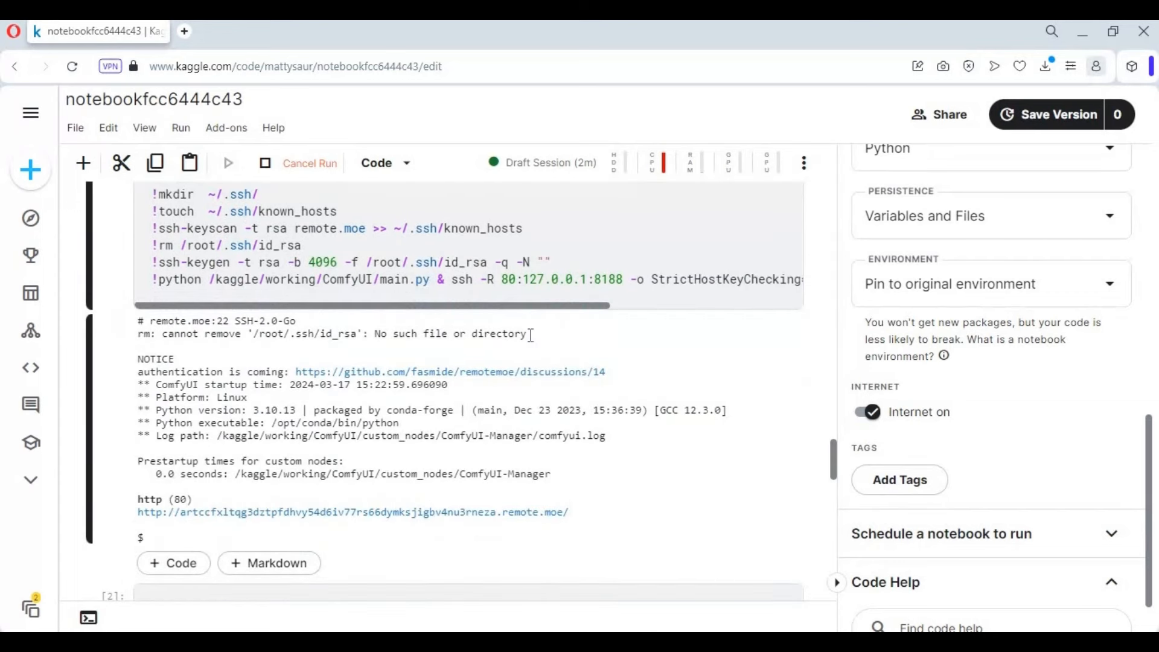
pyautogui.scroll(-3)
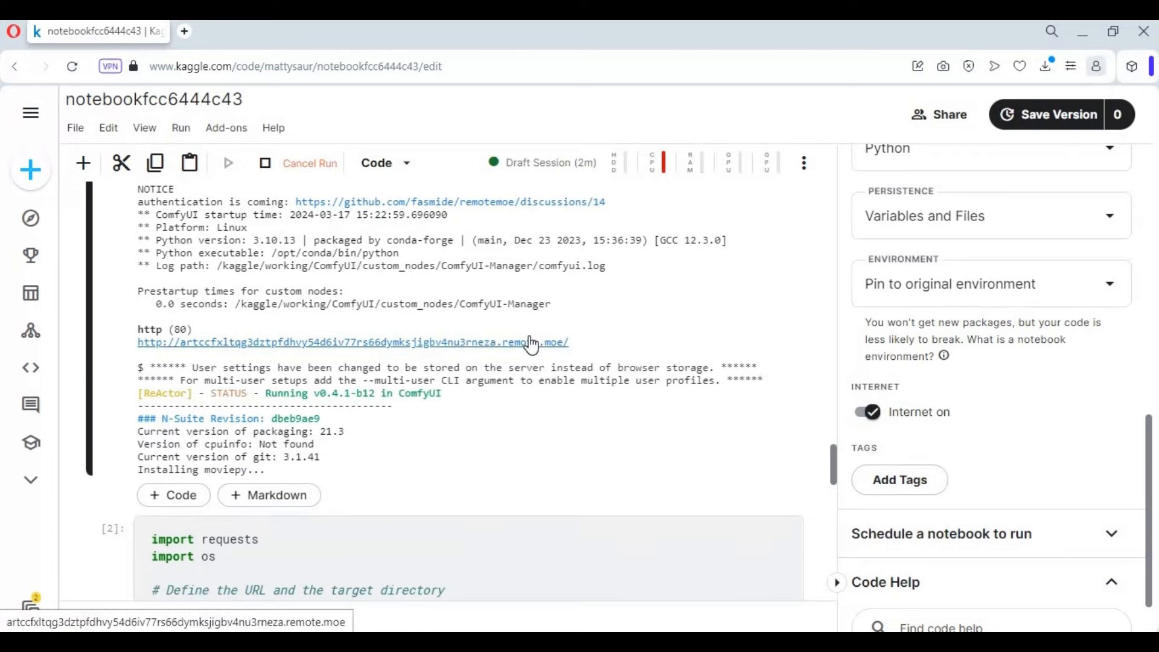
pyautogui.scroll(-3)
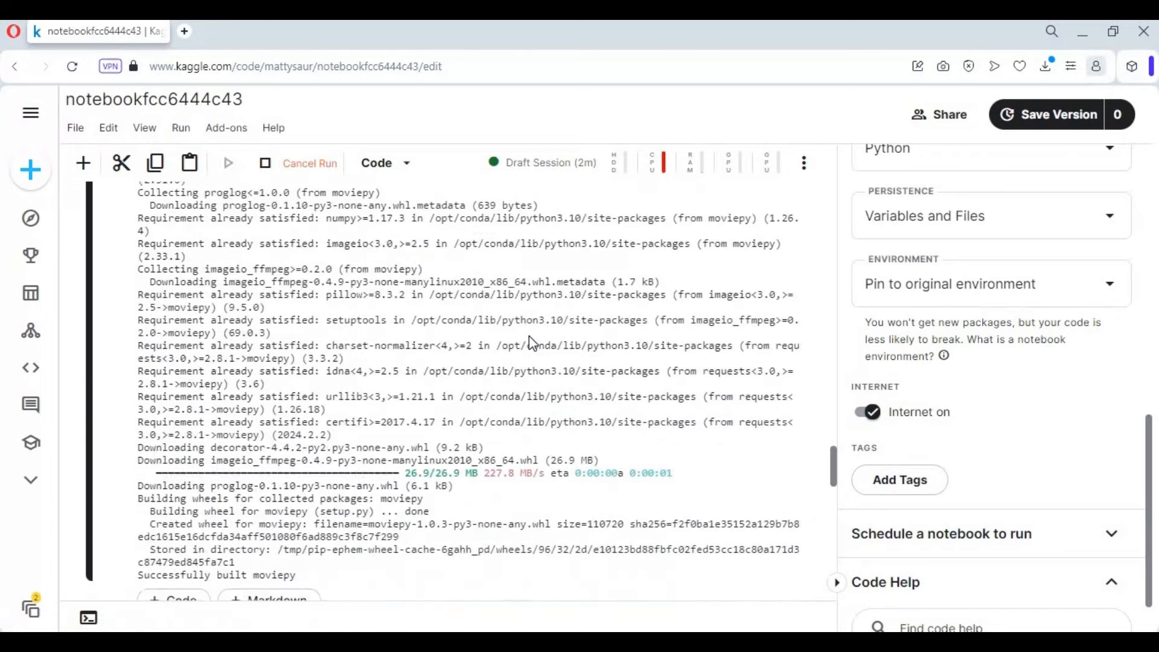
pyautogui.scroll(-3)
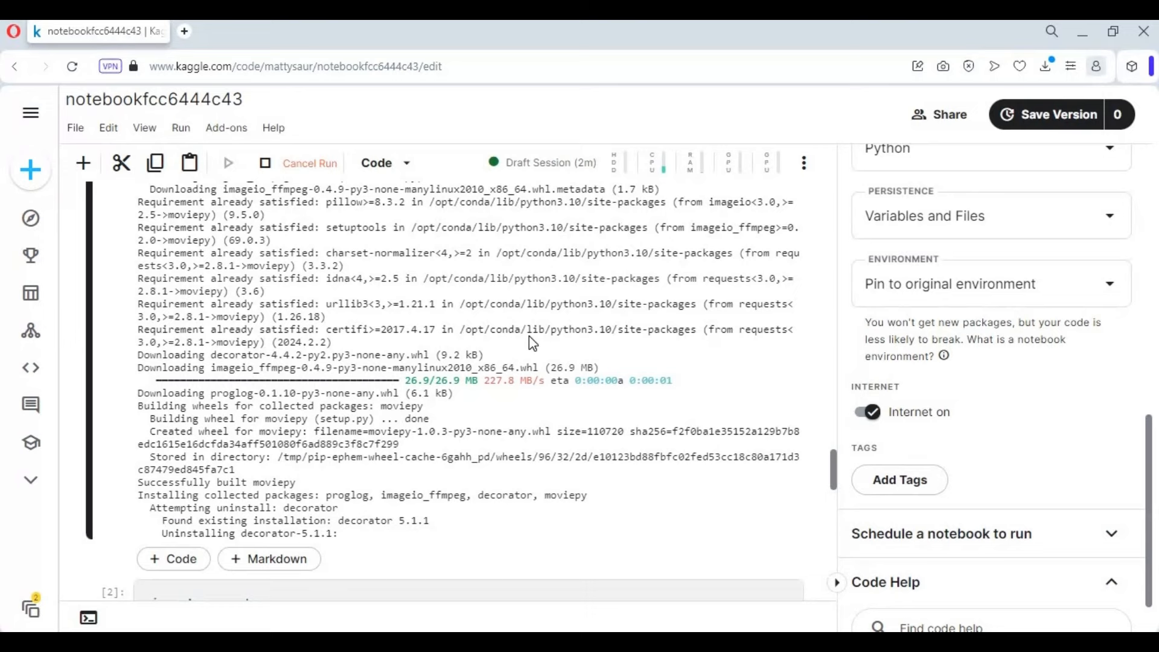
pyautogui.scroll(-3)
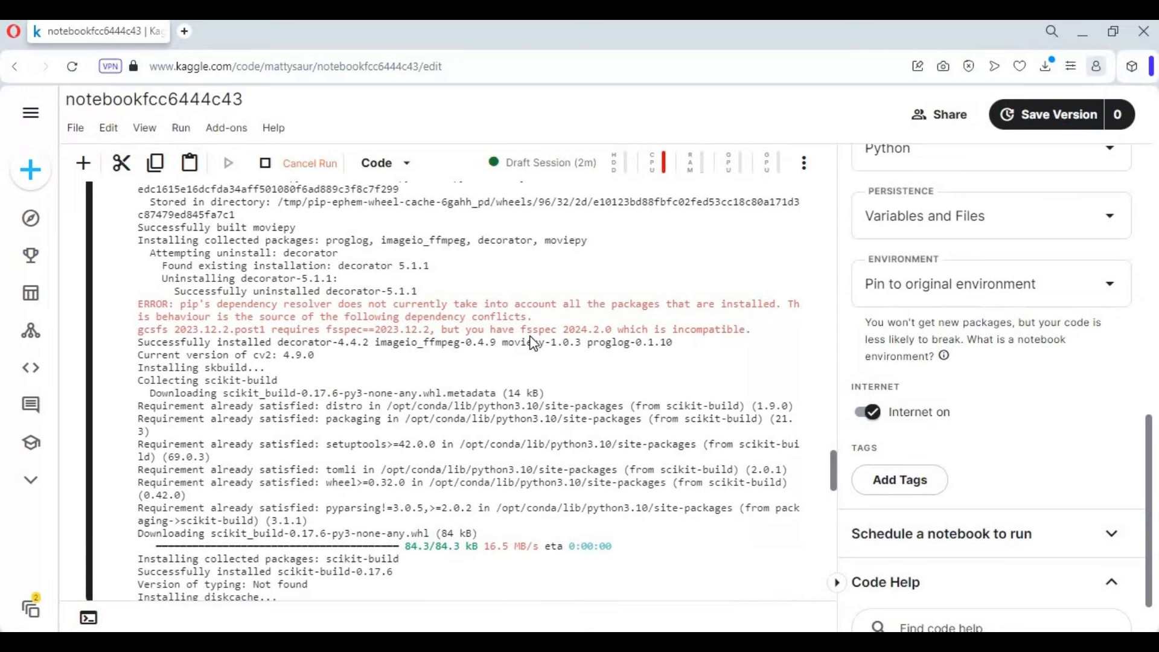
pyautogui.scroll(-3)
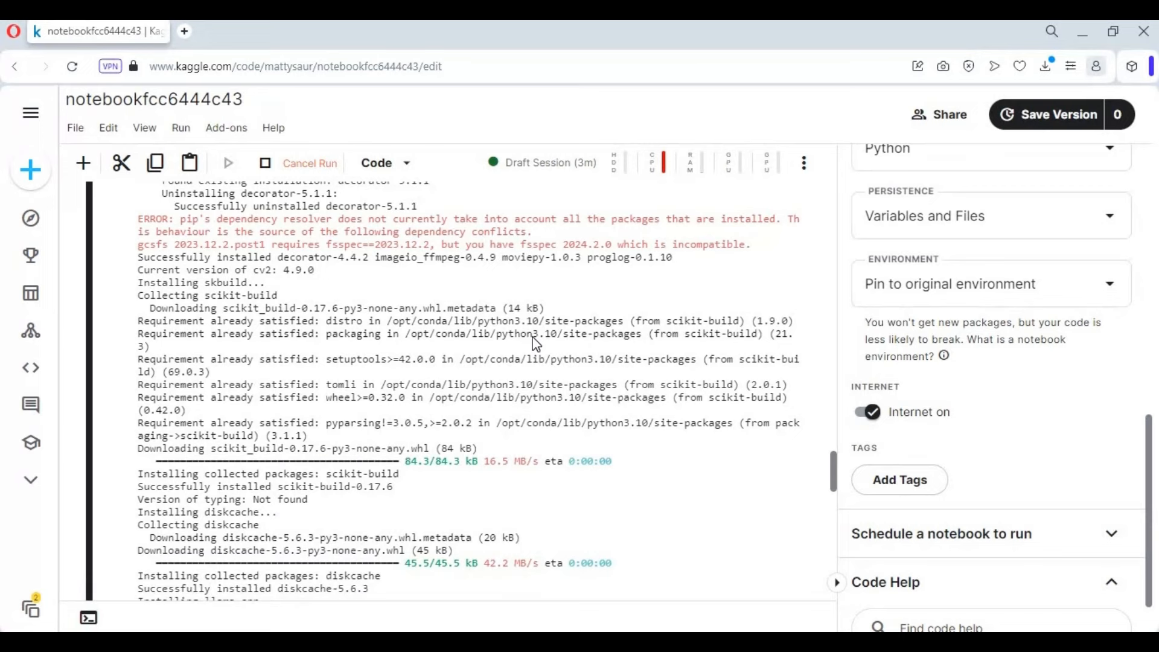
# Scroll through the output until the remote.moe http link for ComfyUI is located
pyautogui.scroll(-3)
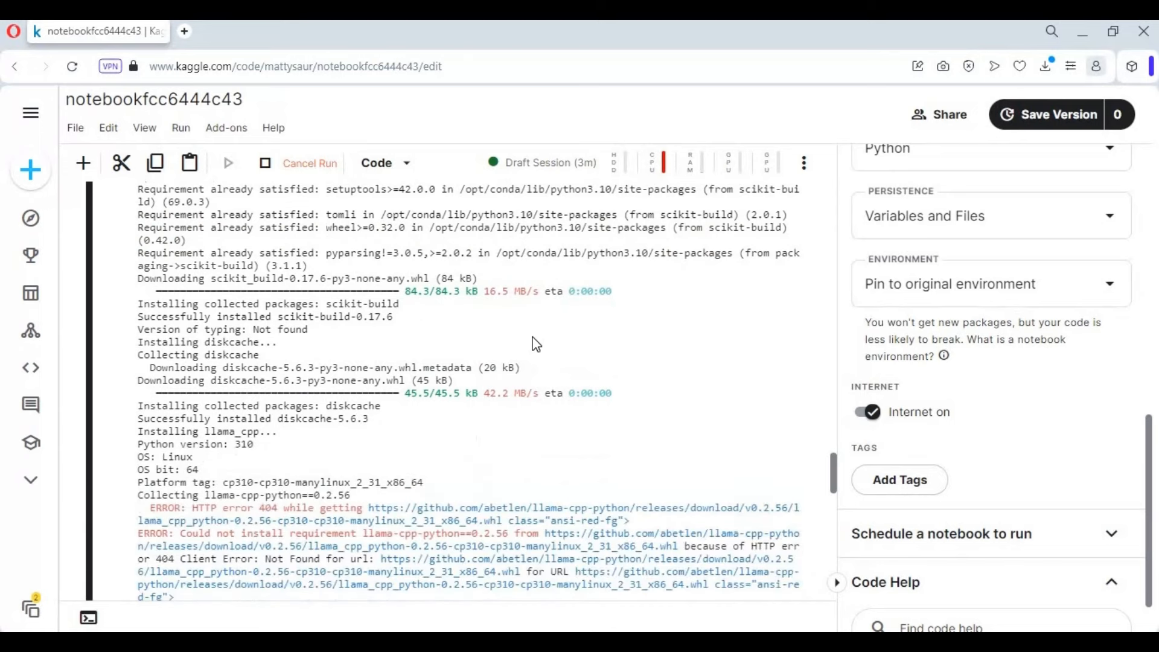
pyautogui.scroll(-3)
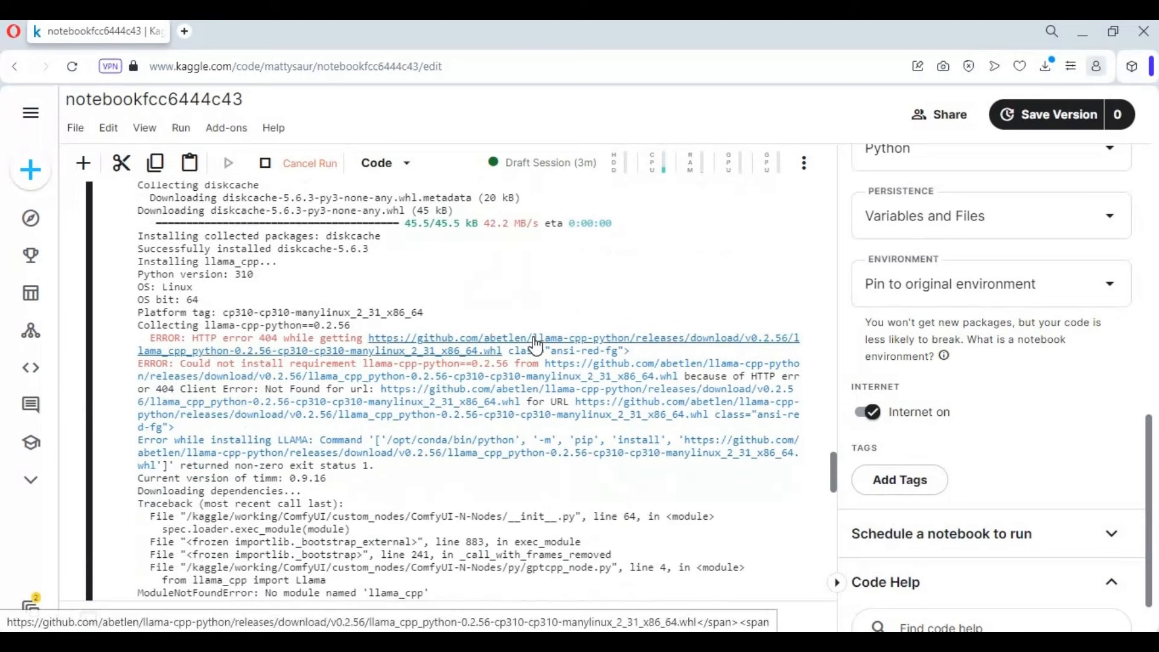
pyautogui.scroll(-3)
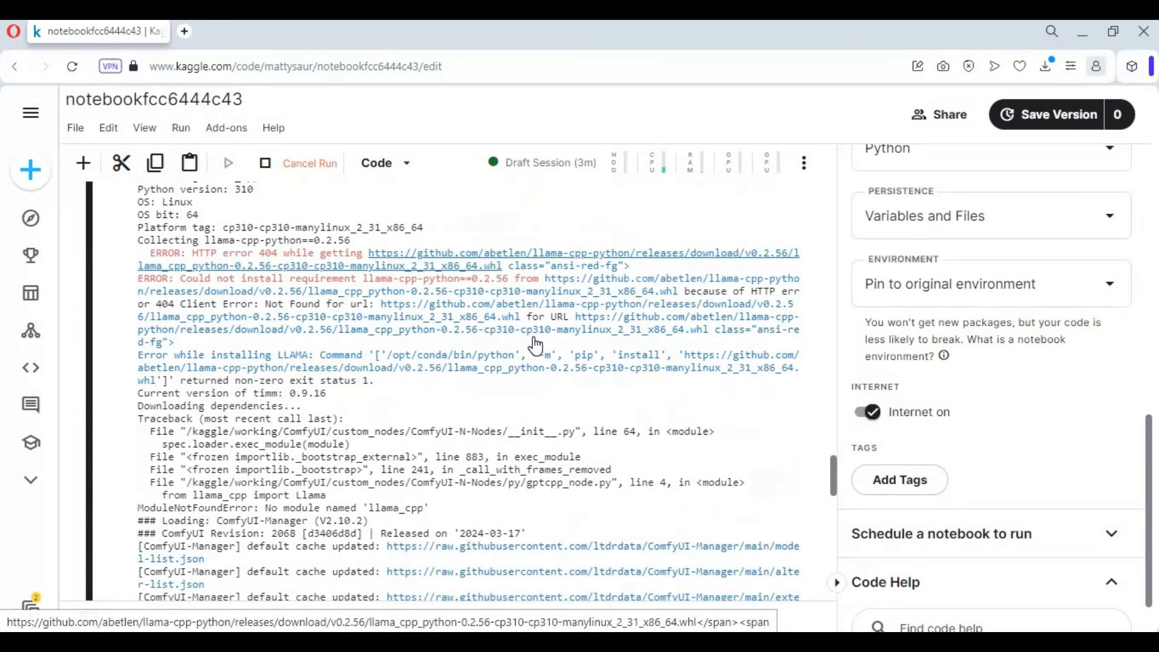
pyautogui.scroll(-3)
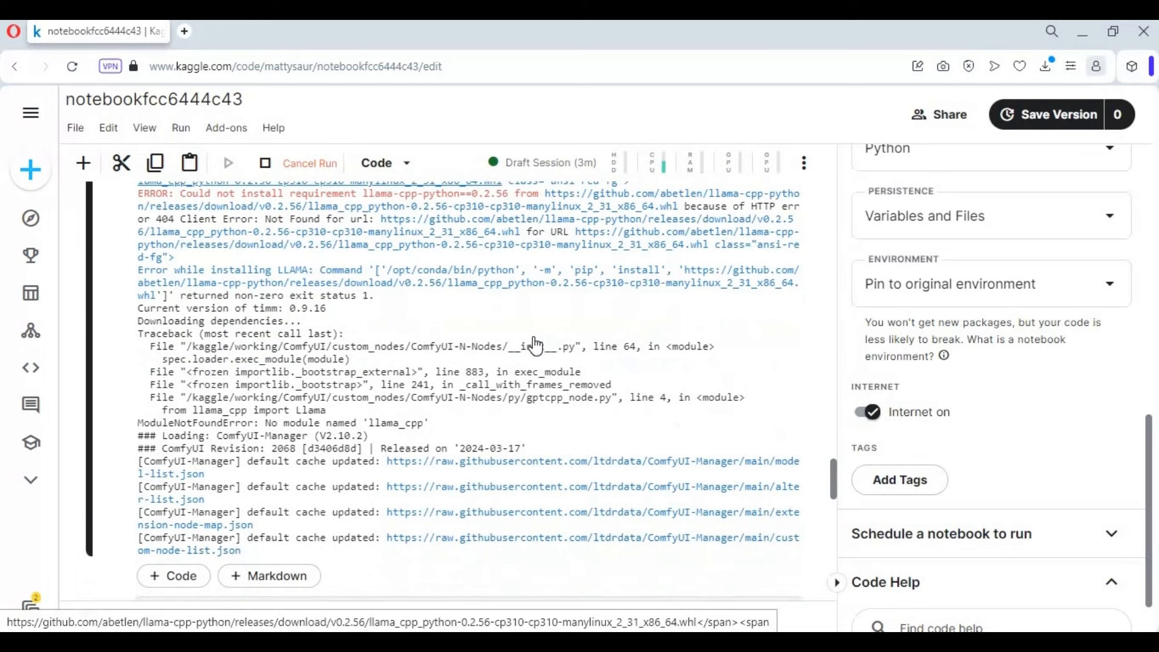
pyautogui.moveTo(523, 355)
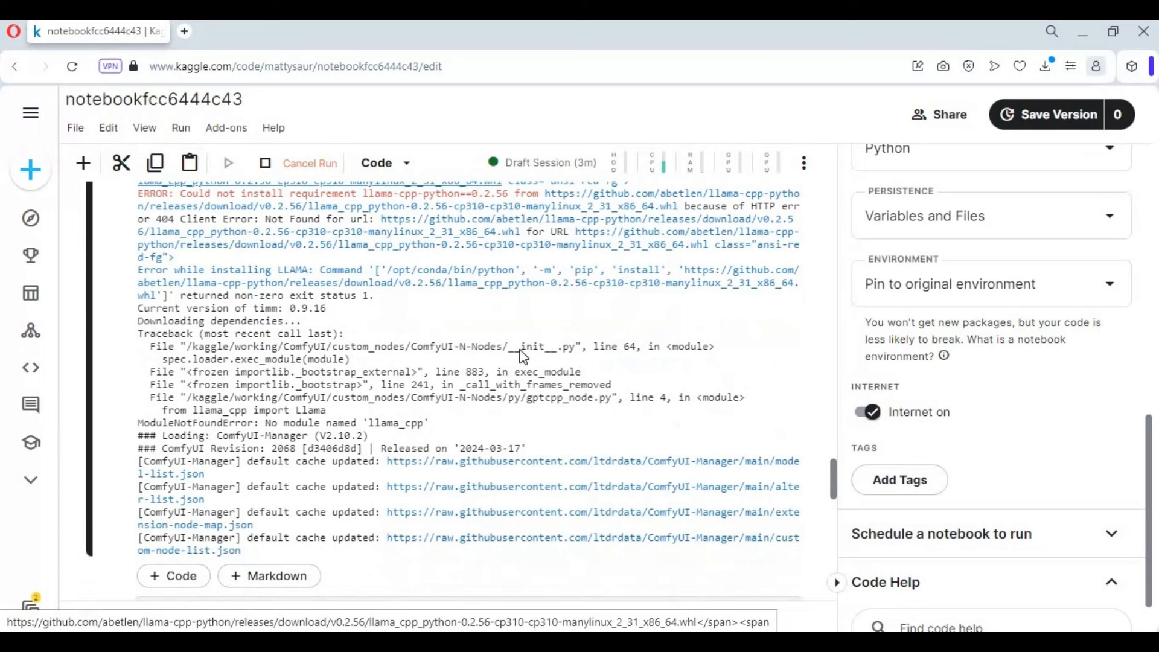
pyautogui.moveTo(521, 380)
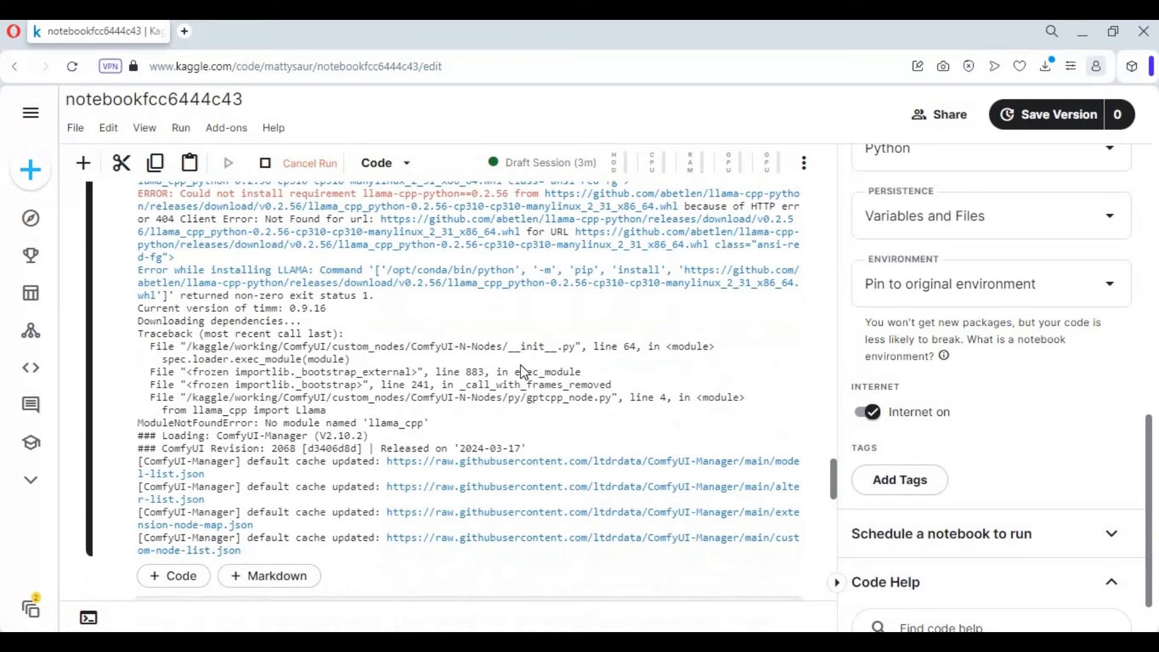
pyautogui.moveTo(541, 351)
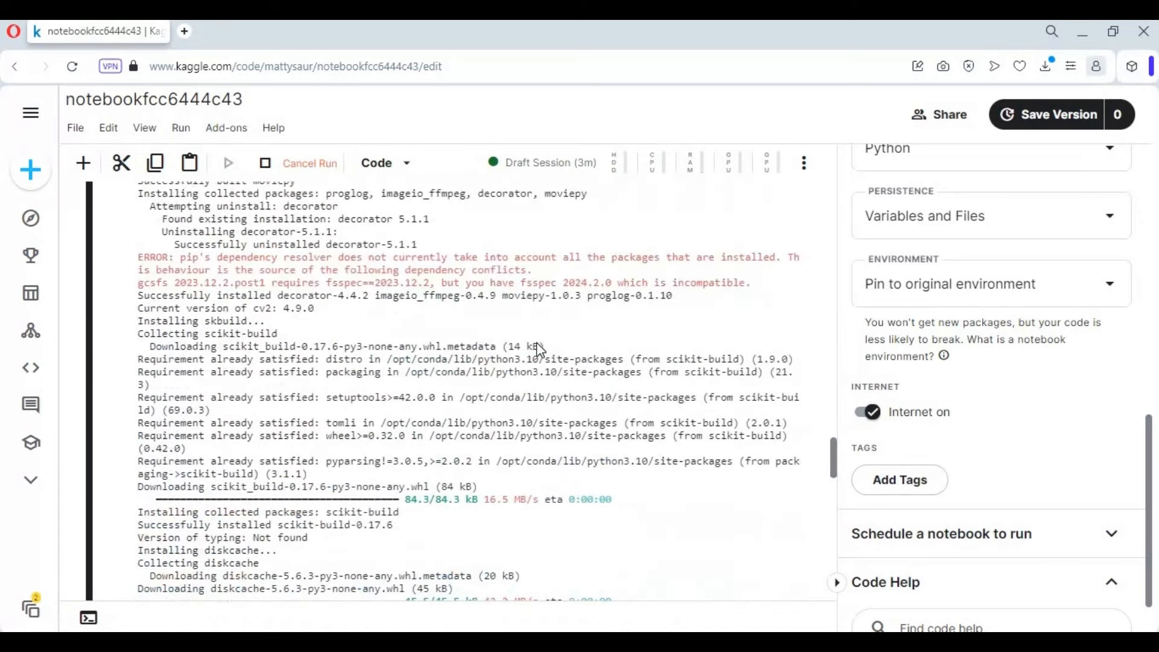
pyautogui.scroll(3)
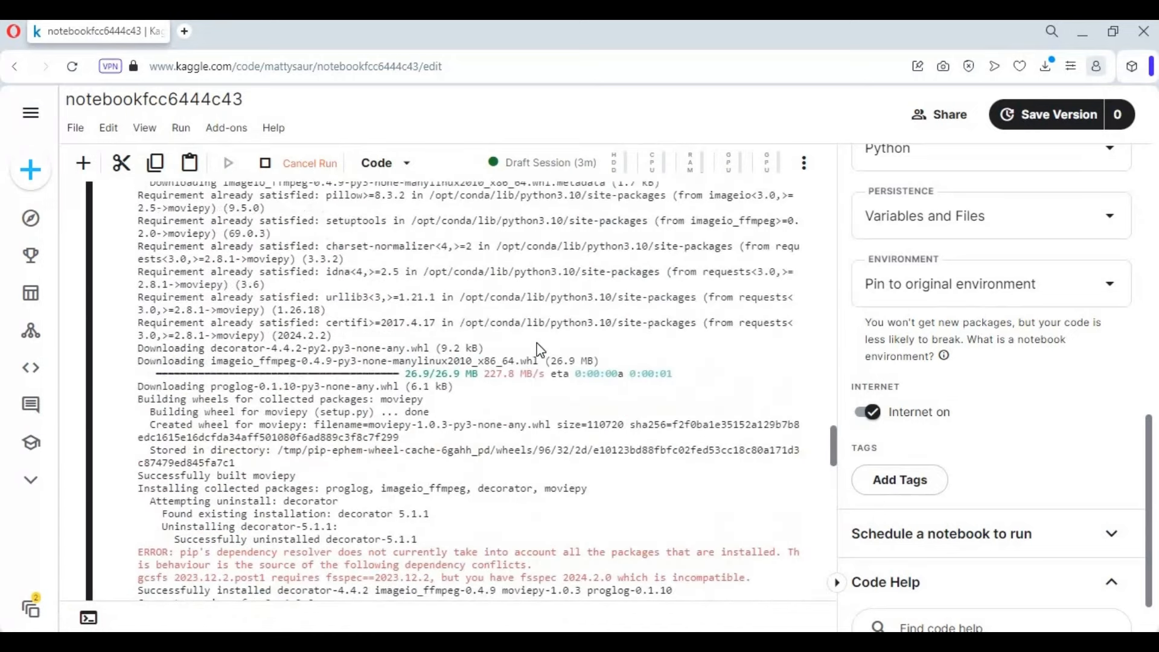
pyautogui.scroll(3)
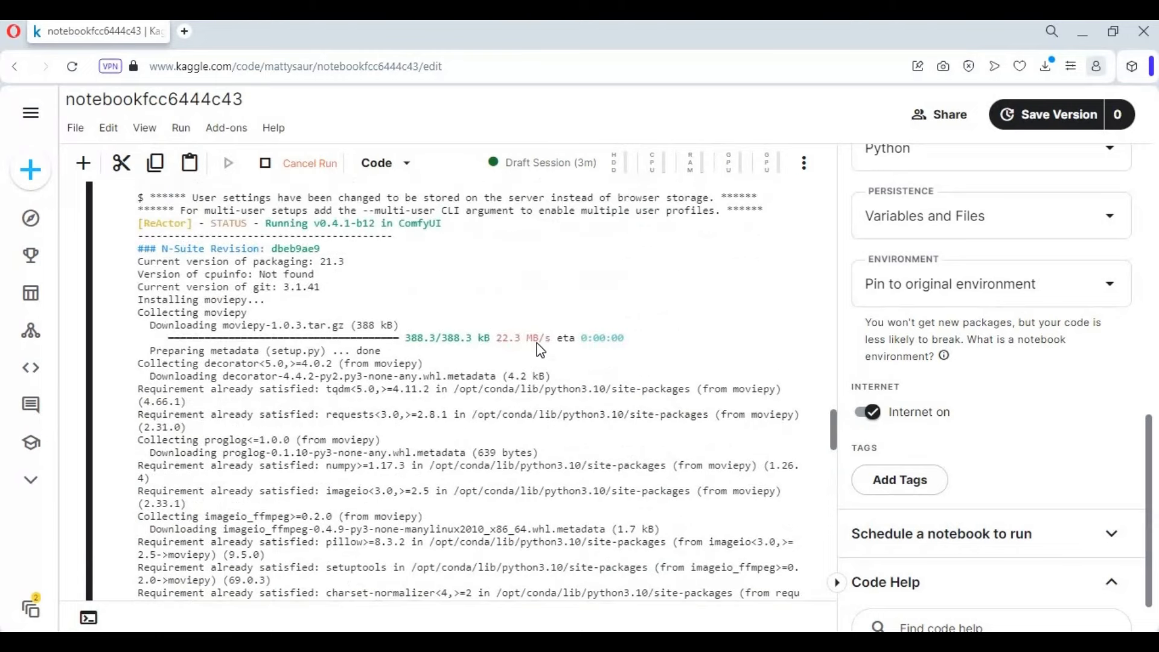
pyautogui.scroll(3)
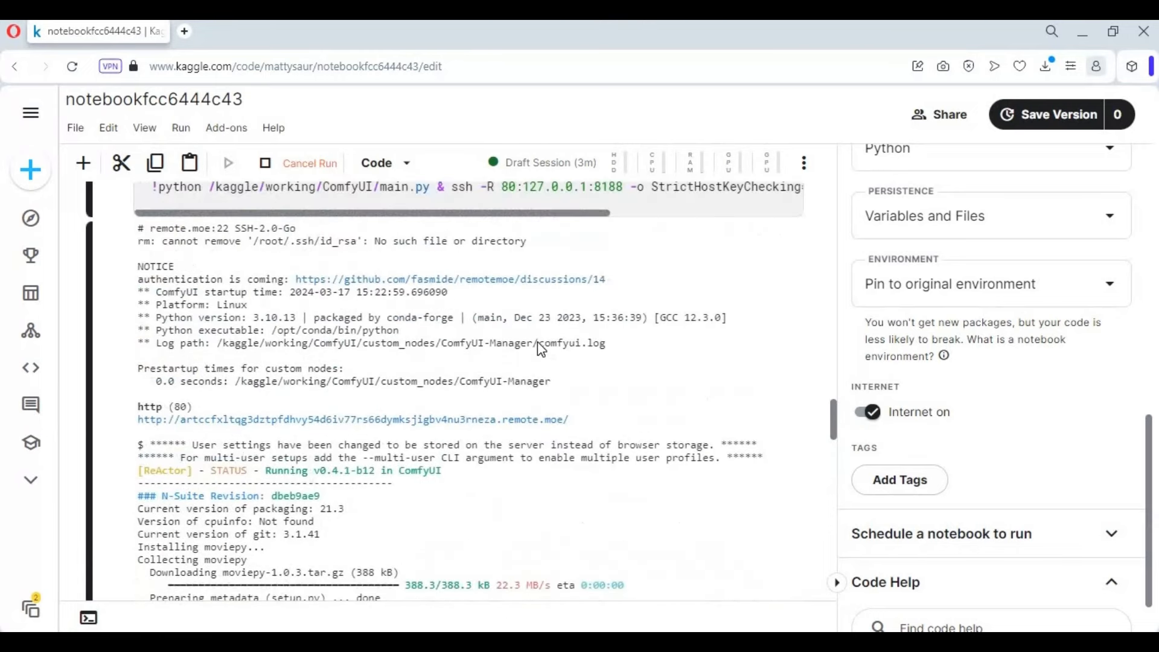
pyautogui.scroll(3)
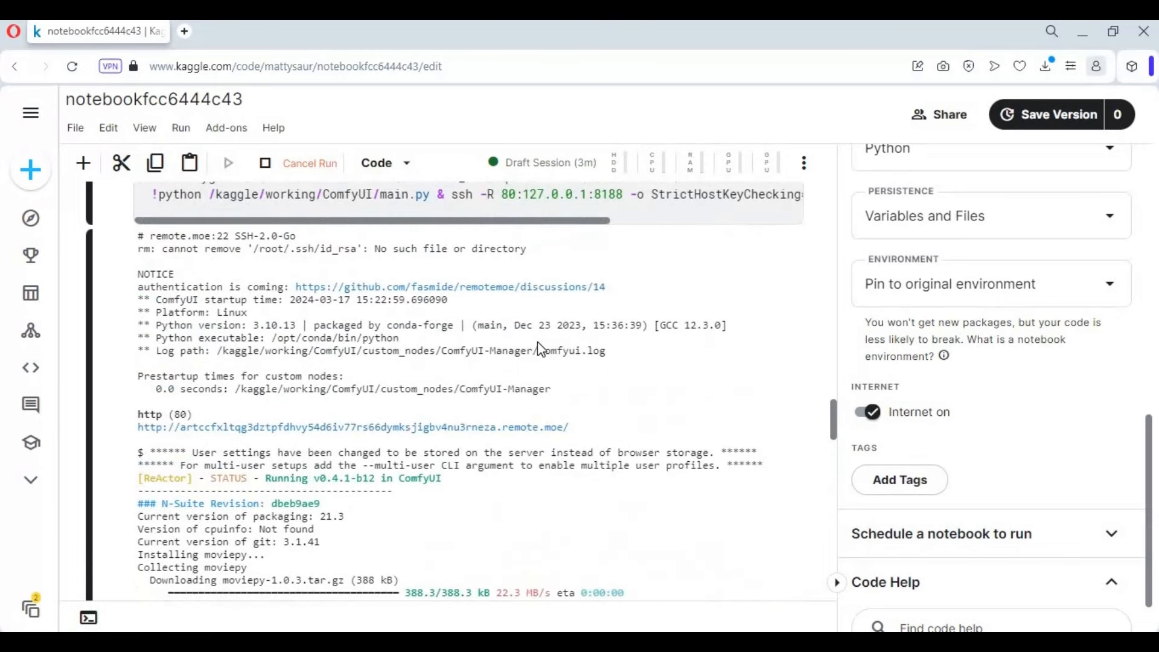
pyautogui.moveTo(528, 333)
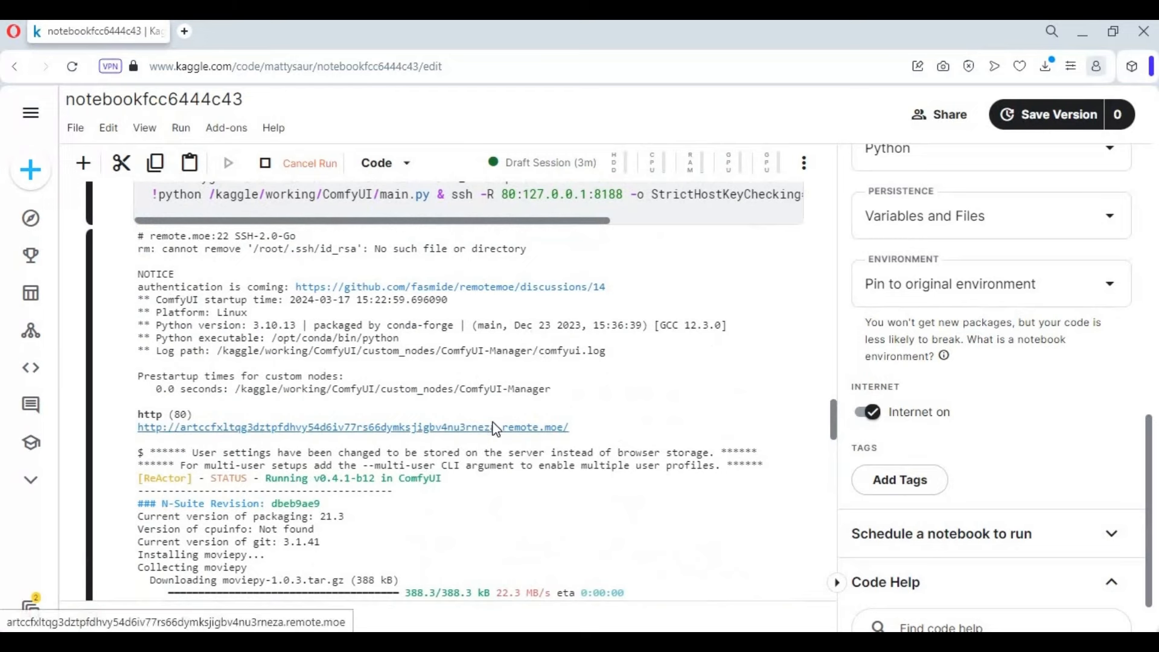
# Open ComfyUI from the remote.moe link and clear the default workflow from the canvas
pyautogui.click(353, 427)
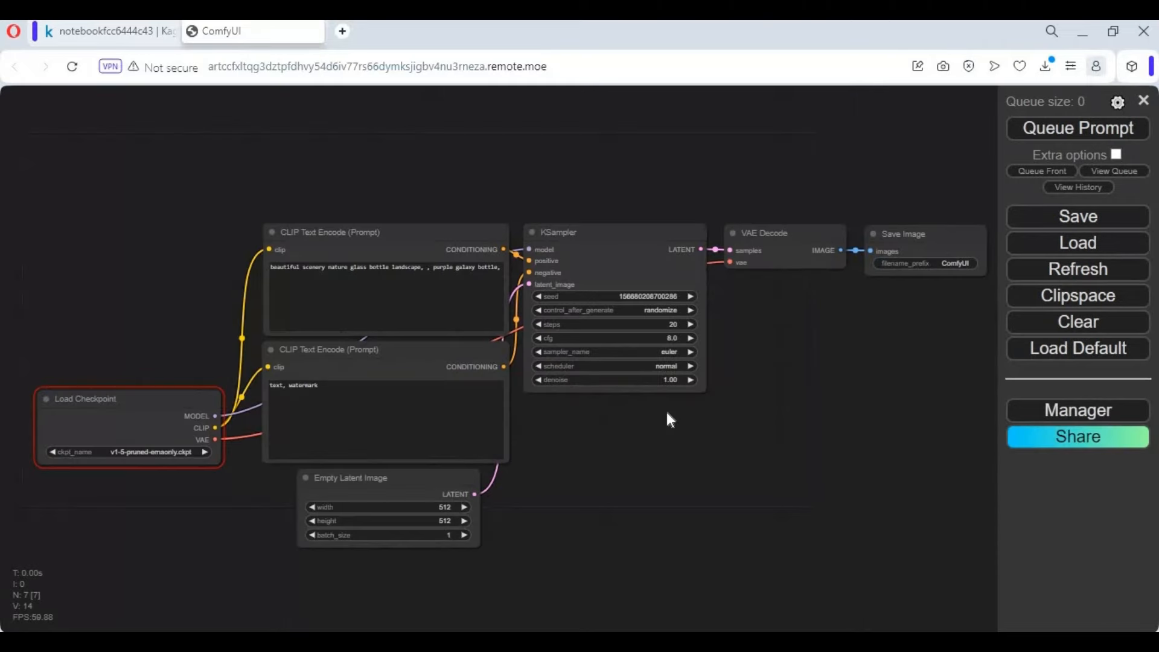
pyautogui.moveTo(1027, 377)
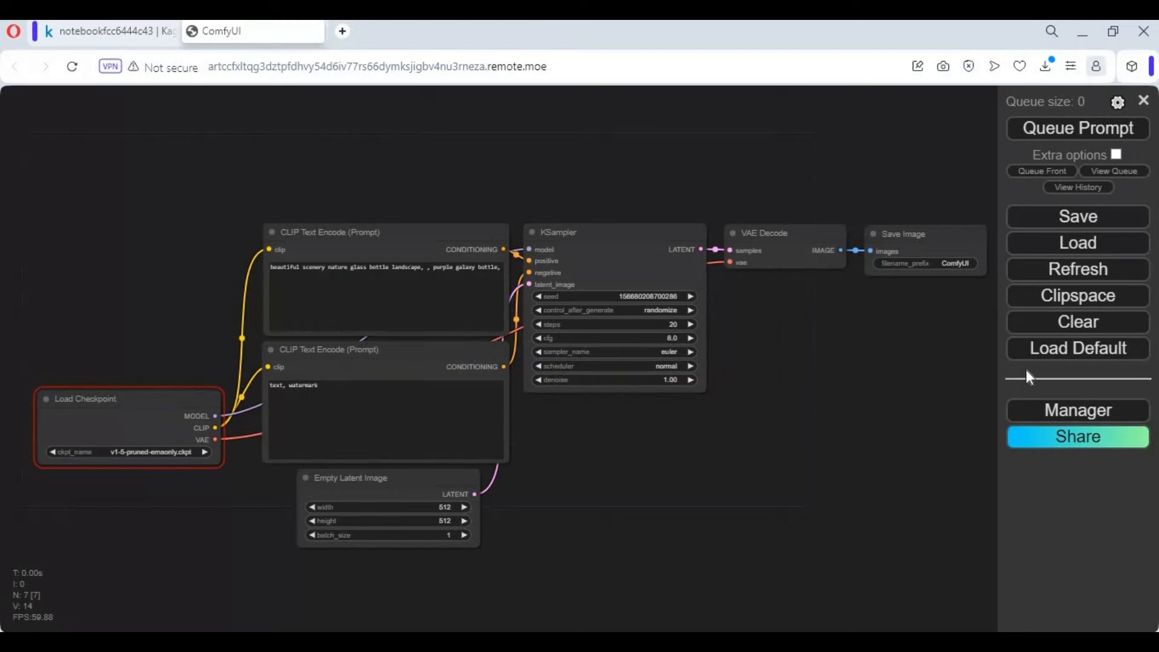
pyautogui.click(1077, 321)
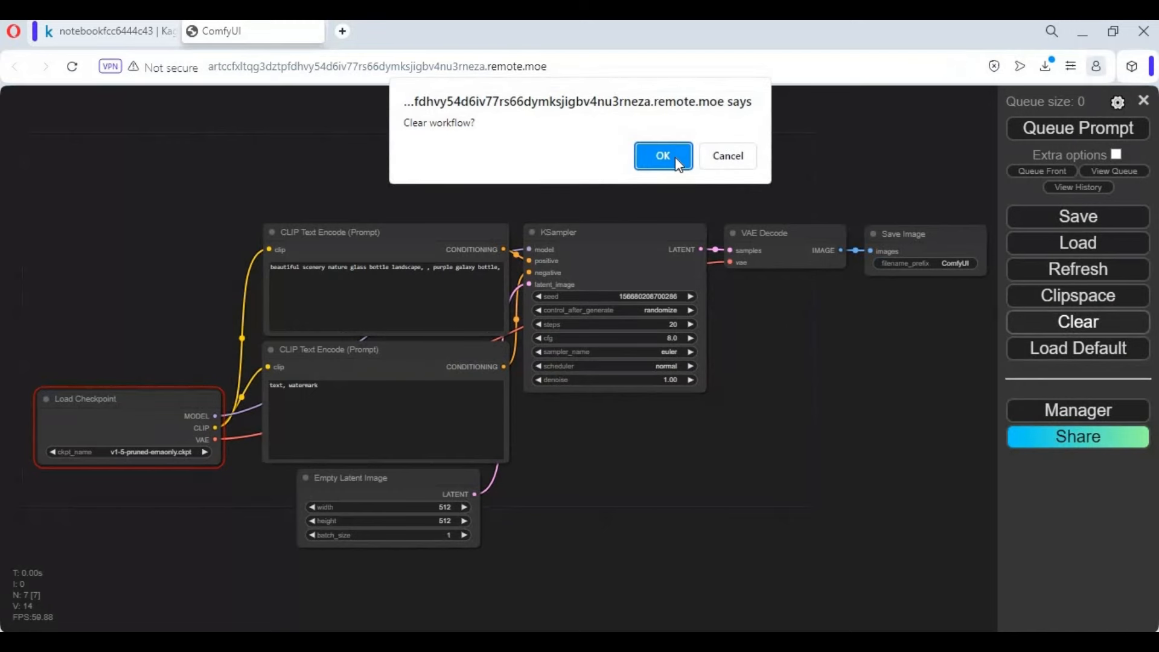
pyautogui.click(660, 156)
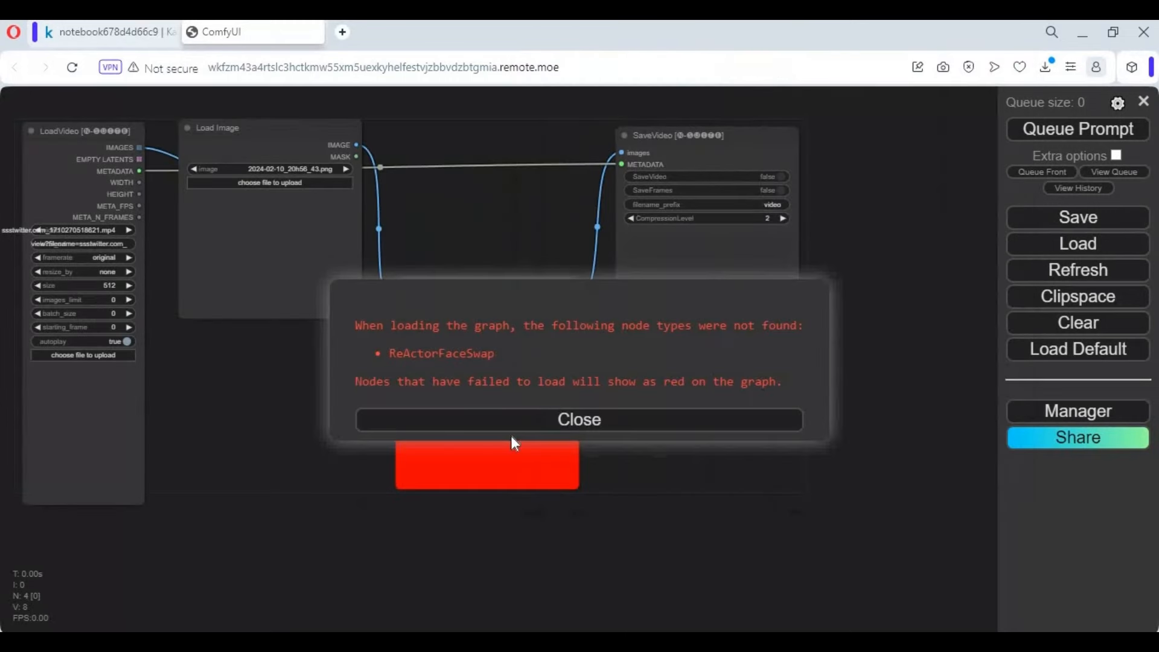
# Dismiss the warning and update the ReActor node via Manager's Install Missing Custom Nodes
pyautogui.click(578, 419)
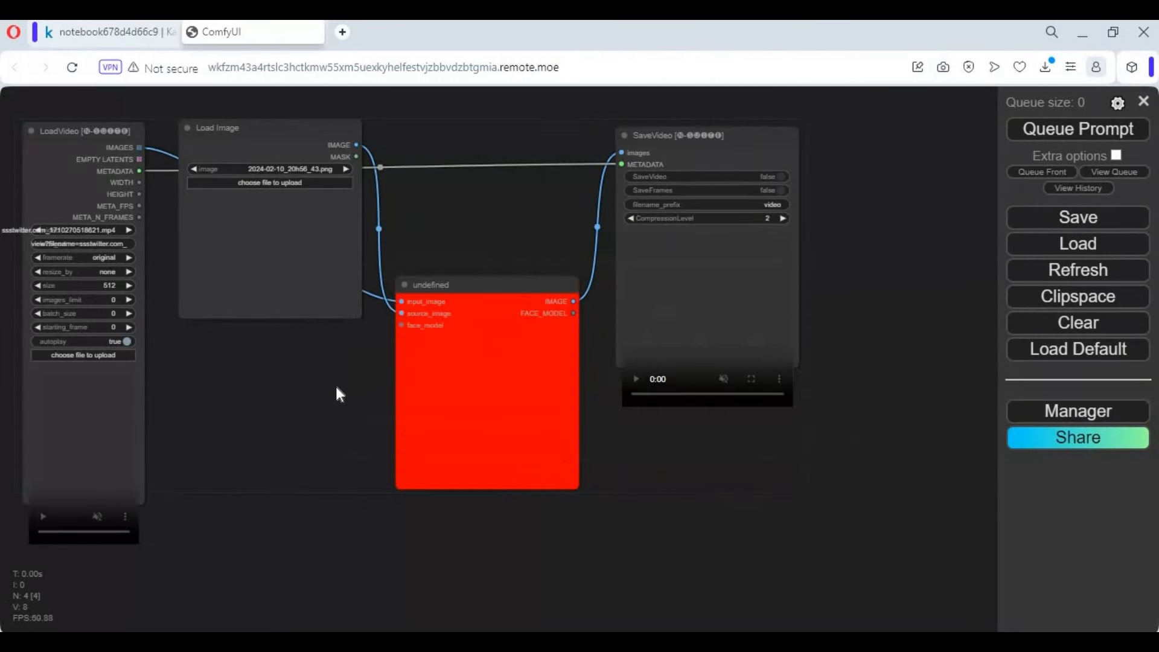
pyautogui.moveTo(1076, 410)
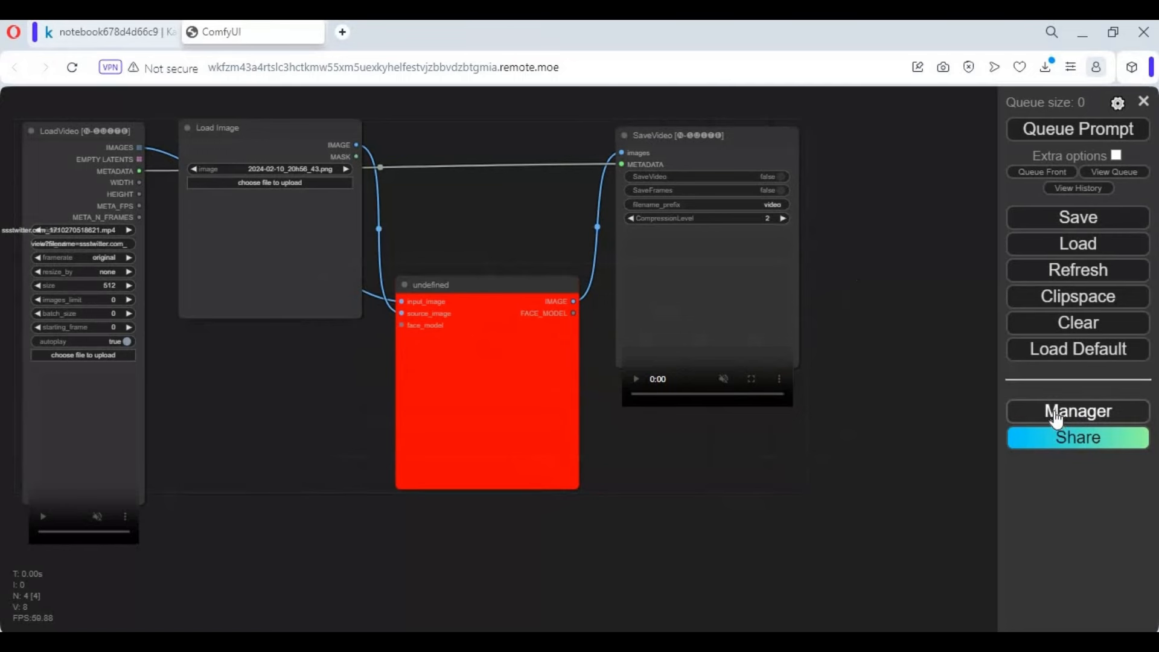
pyautogui.click(1076, 410)
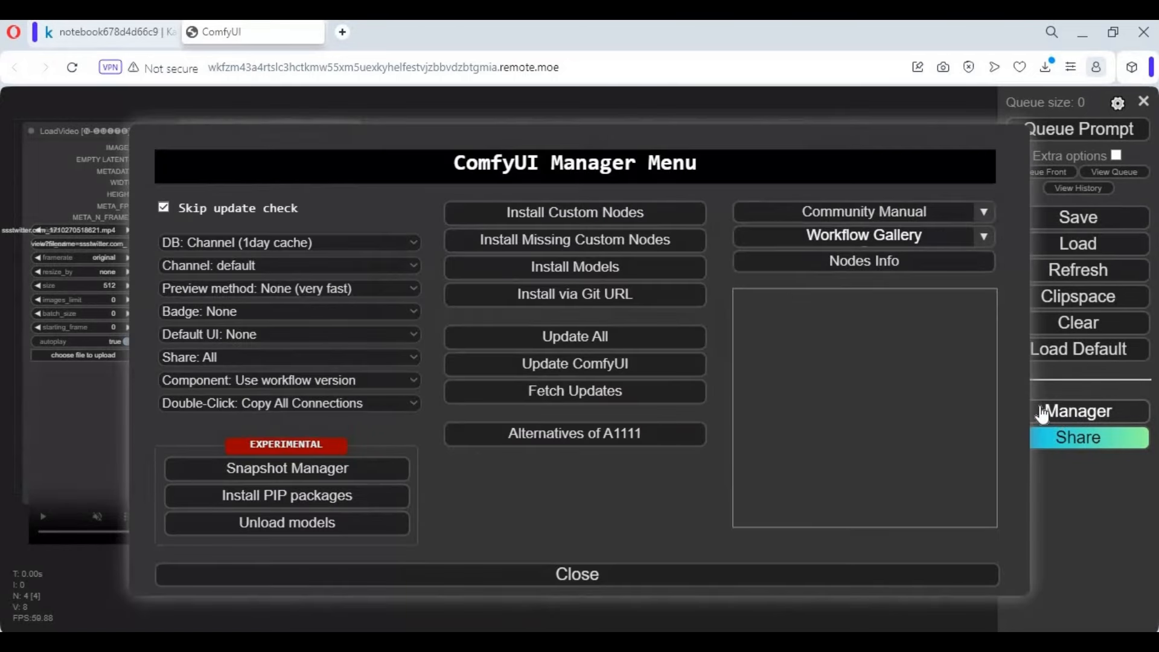
pyautogui.click(575, 213)
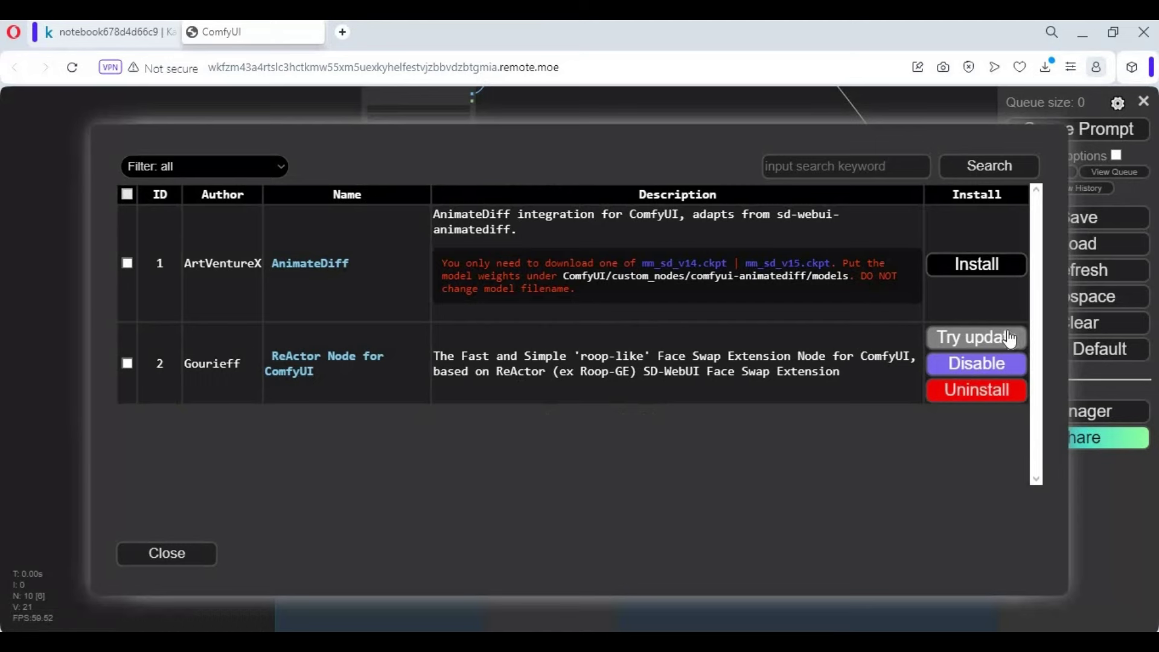
pyautogui.click(975, 337)
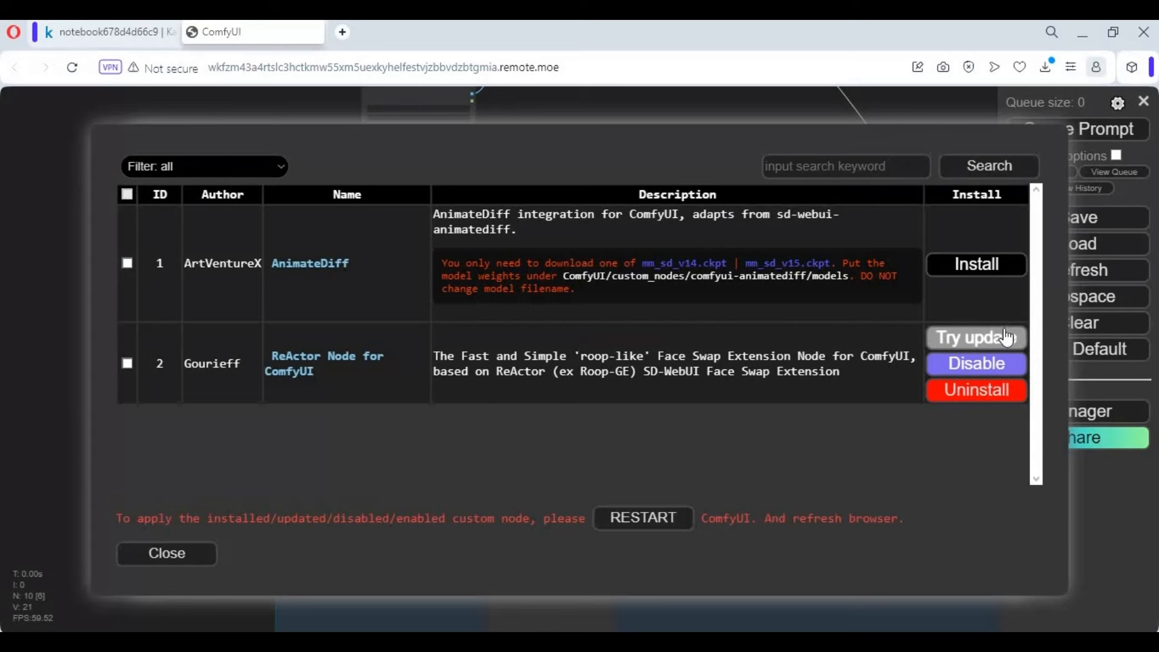
pyautogui.moveTo(640, 518)
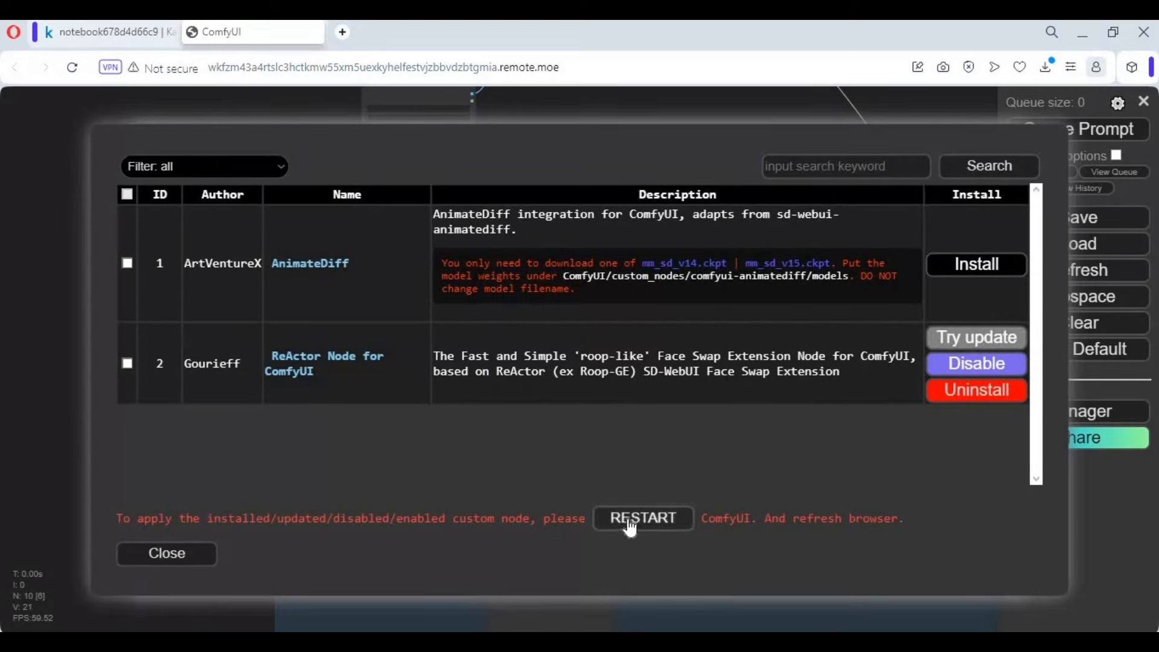
# Restart the ComfyUI server and confirm the reboot to apply the update
pyautogui.click(642, 518)
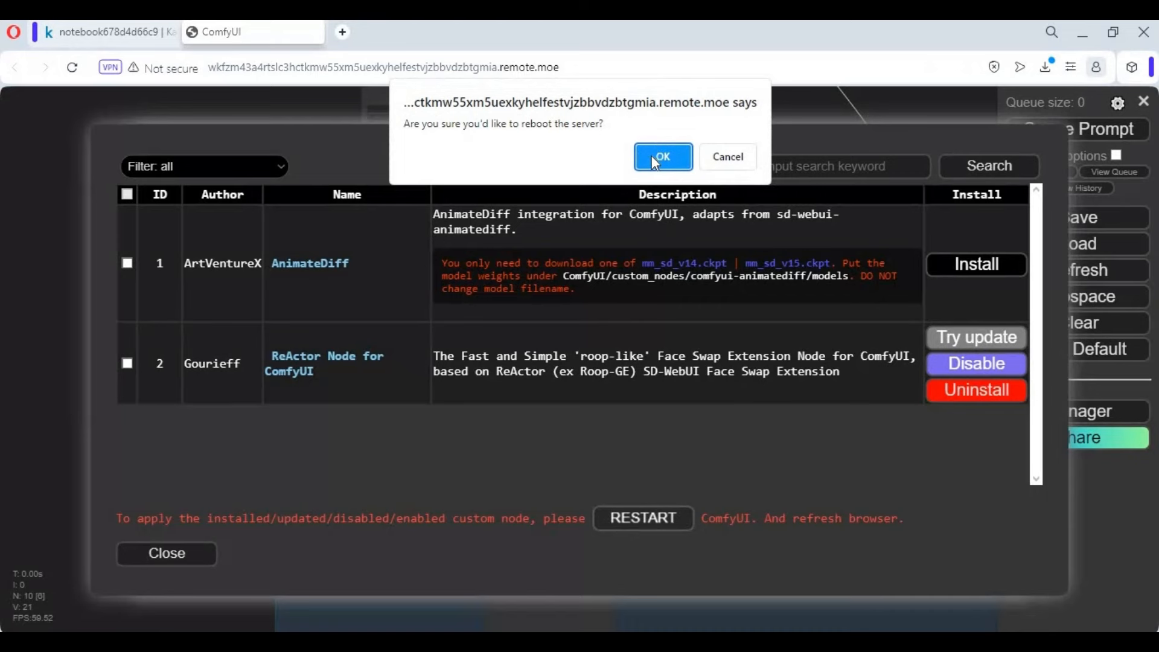
pyautogui.click(661, 157)
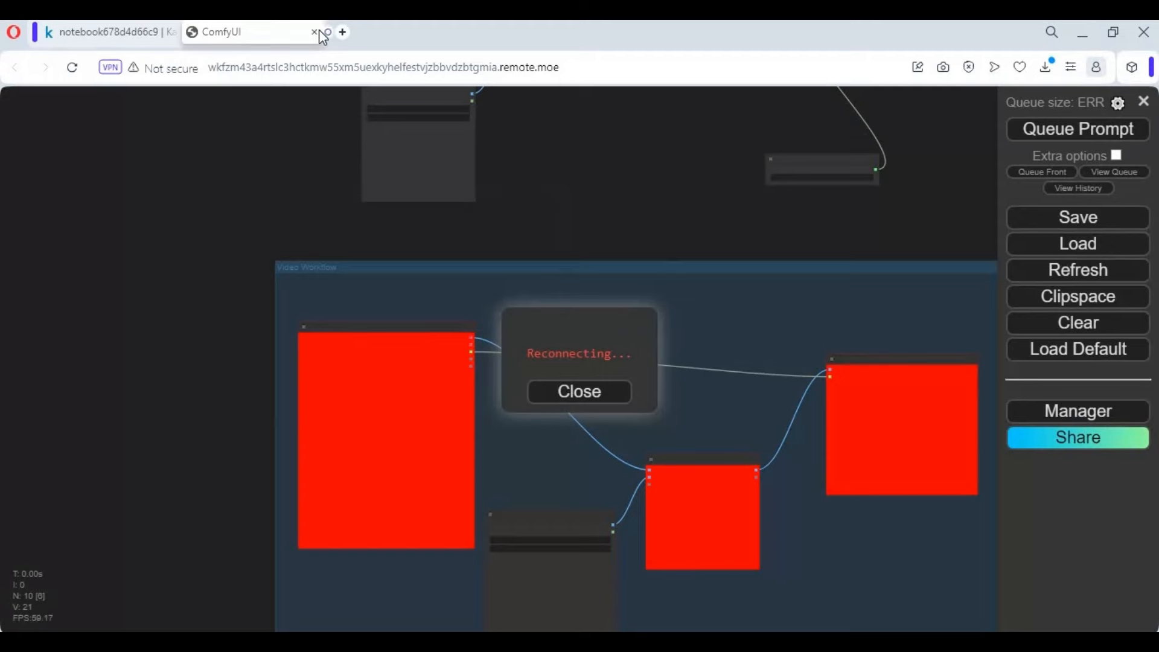
# Follow the Kaggle cell output until ComfyUI restarts with ReActor loaded and a remote.moe link
pyautogui.click(315, 31)
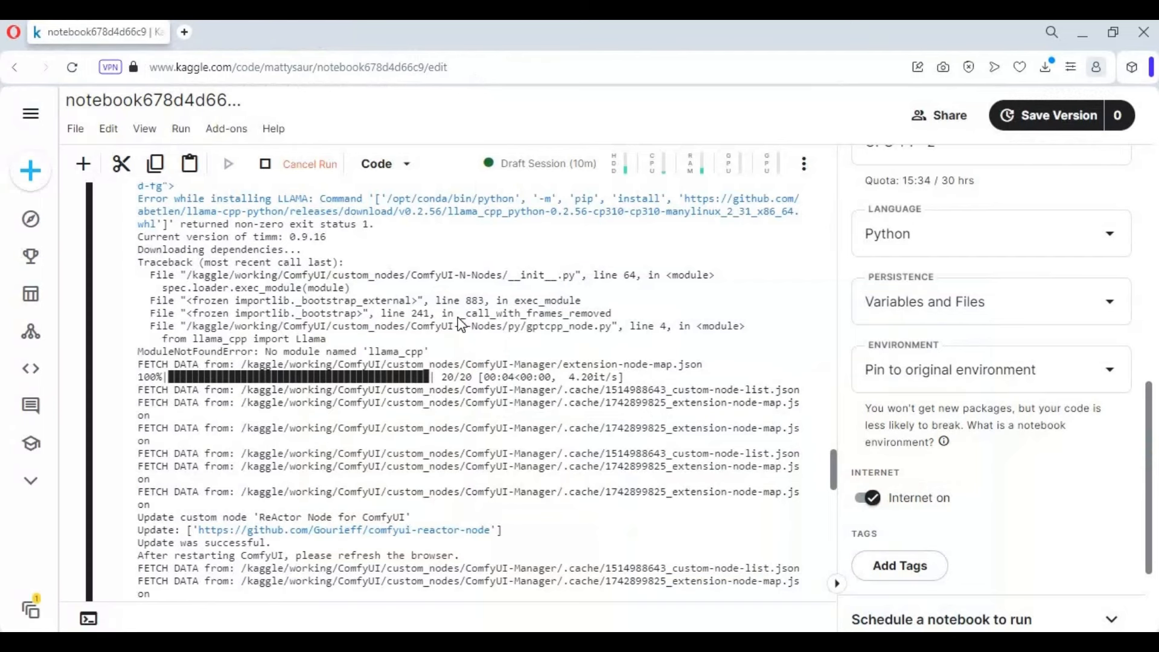
pyautogui.scroll(-3)
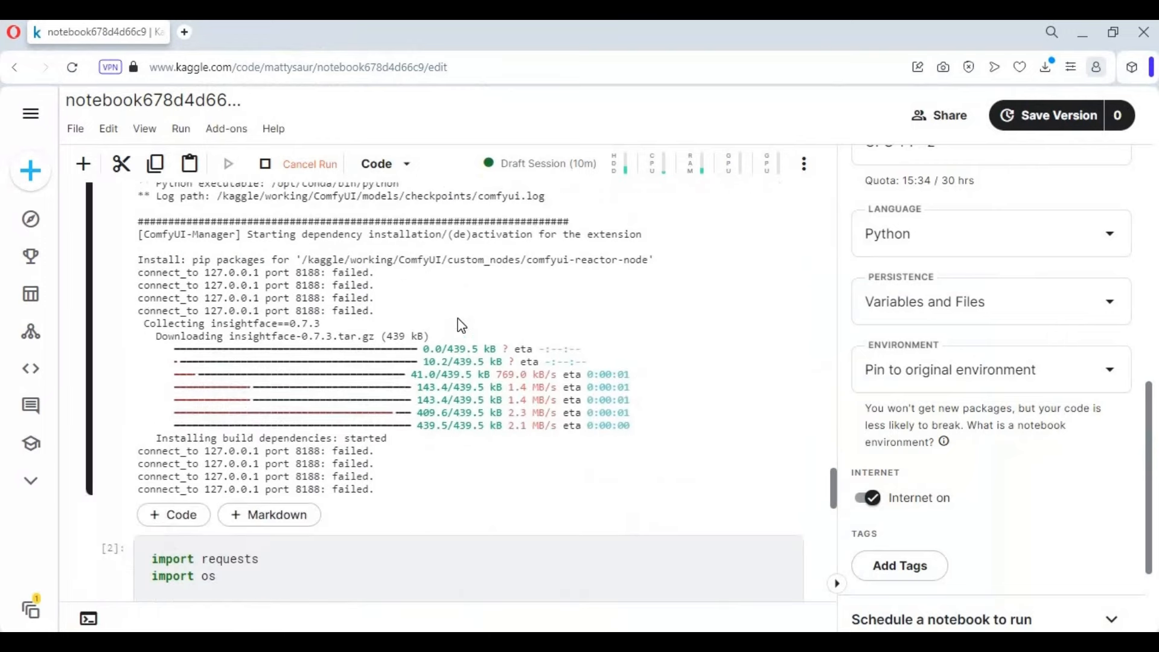
pyautogui.scroll(-3)
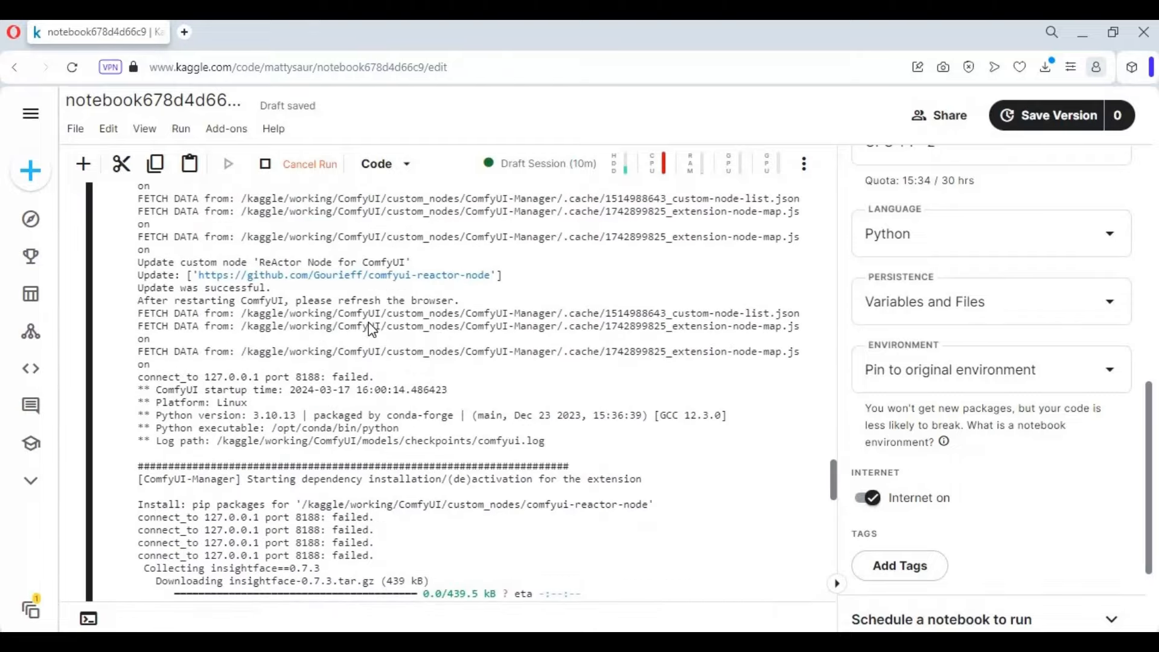
pyautogui.scroll(-3)
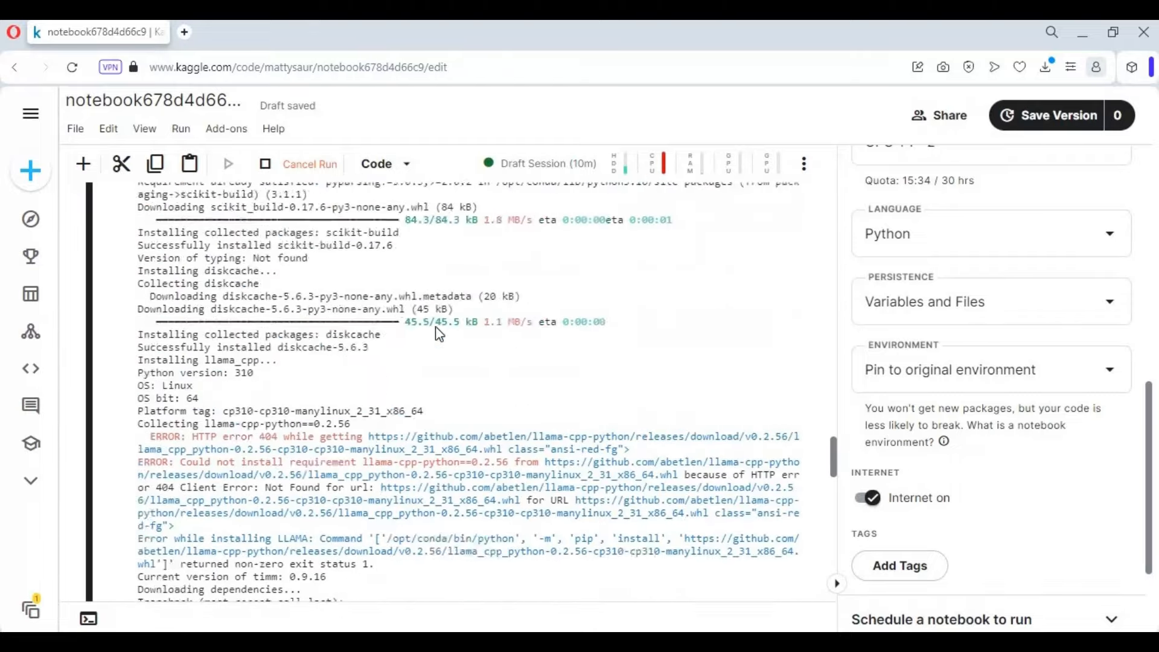
pyautogui.click(251, 32)
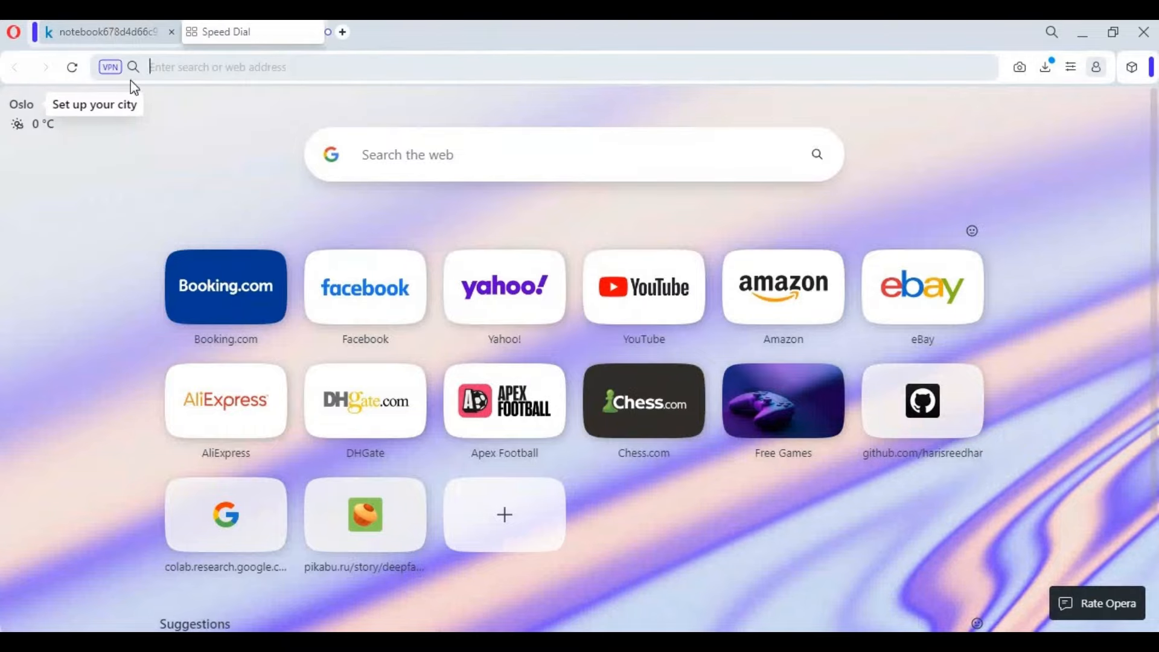
pyautogui.click(104, 32)
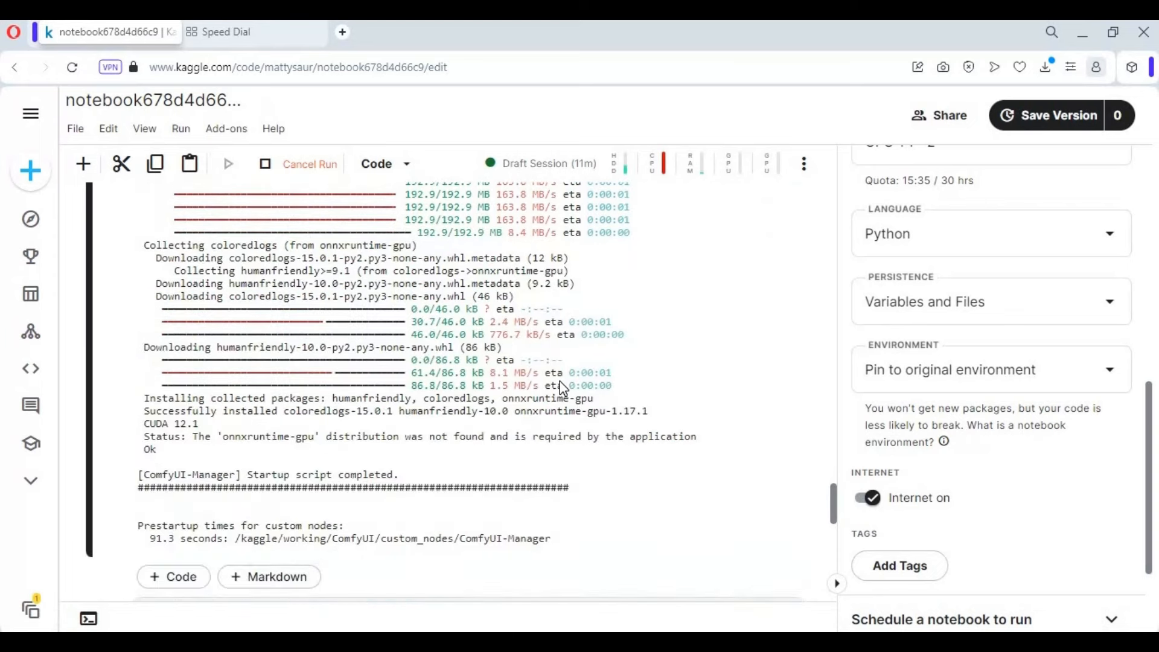
pyautogui.scroll(-3)
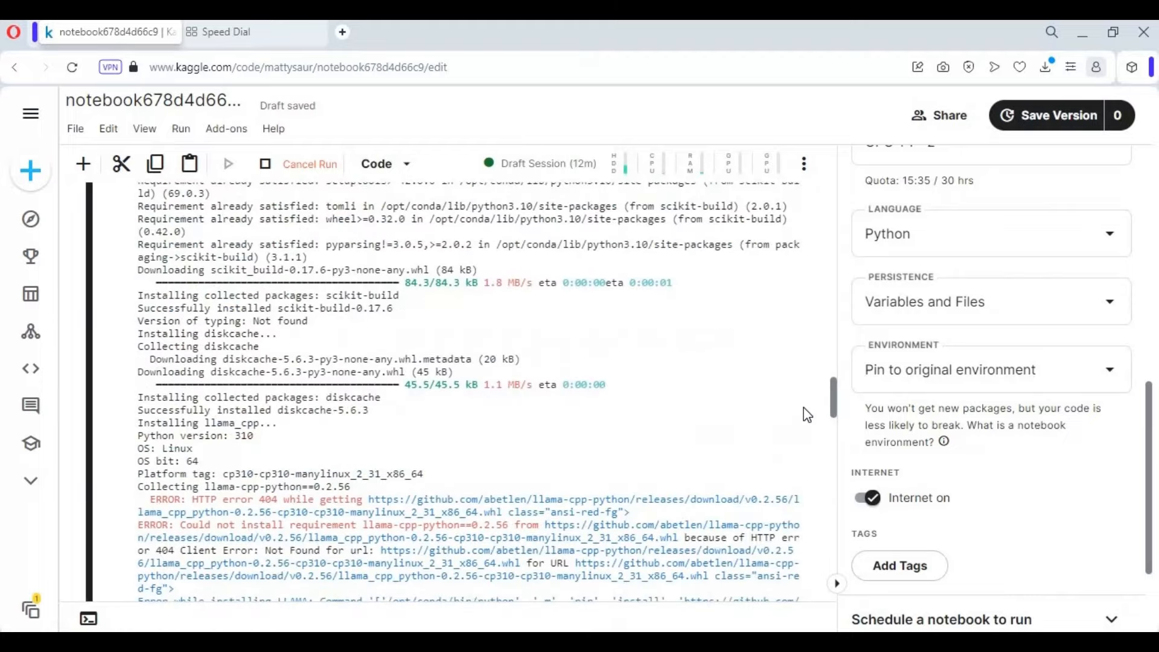
pyautogui.scroll(-3)
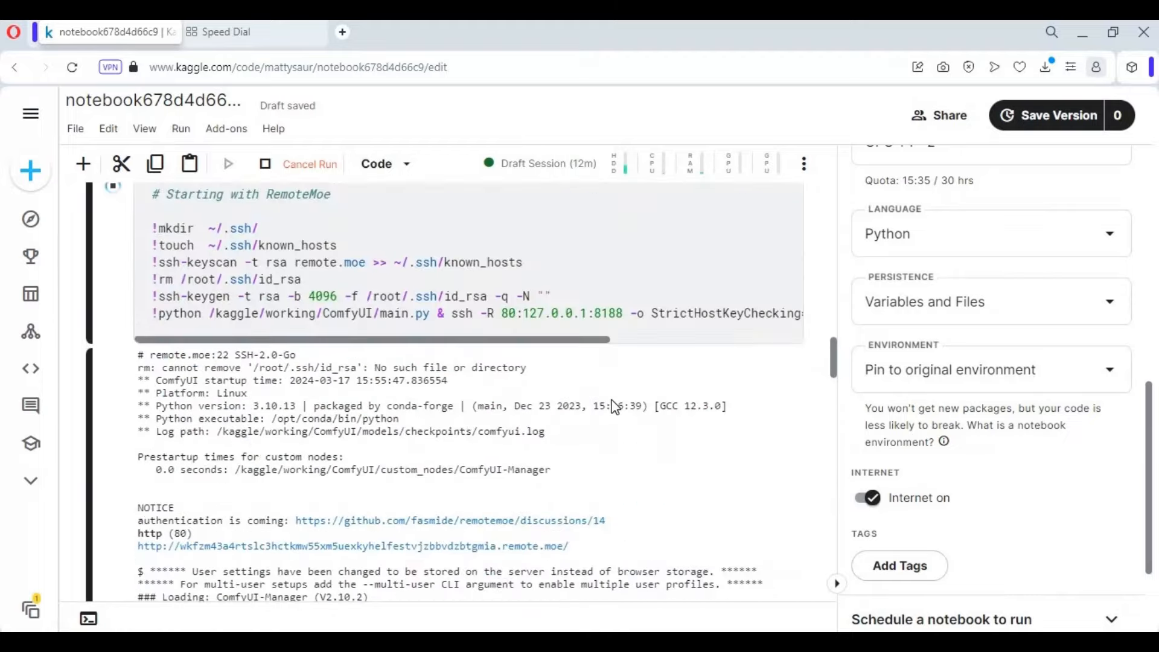
pyautogui.scroll(-3)
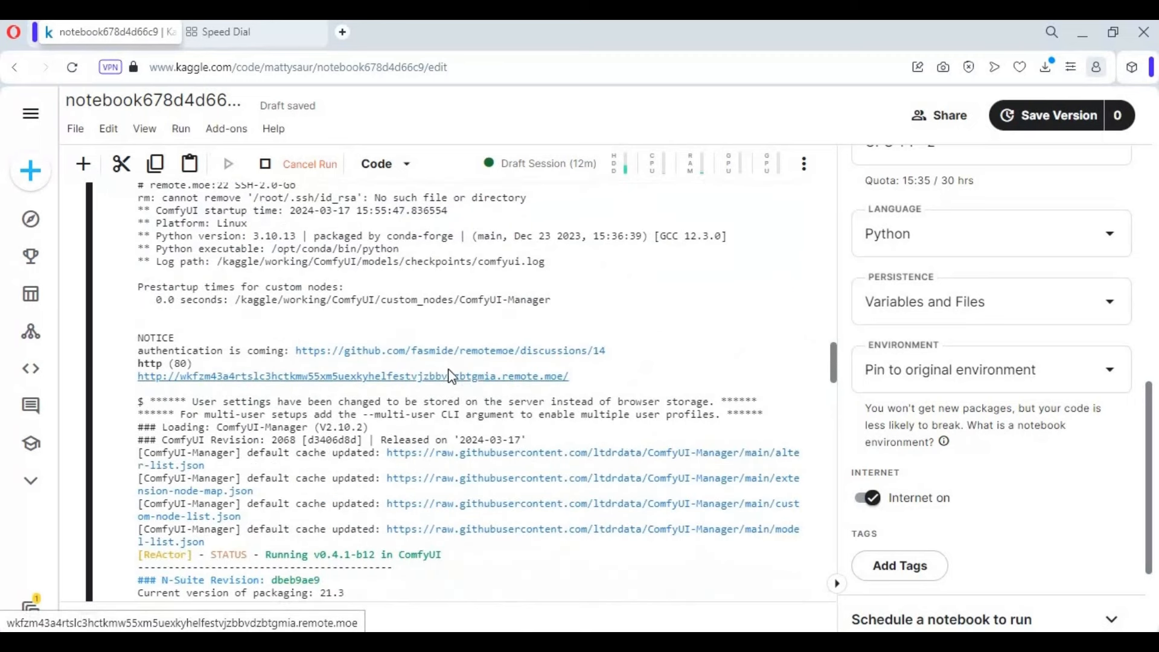
# Open ComfyUI, load 2.mp4 and the source face photo into the workflow, and queue the prompt
pyautogui.click(352, 376)
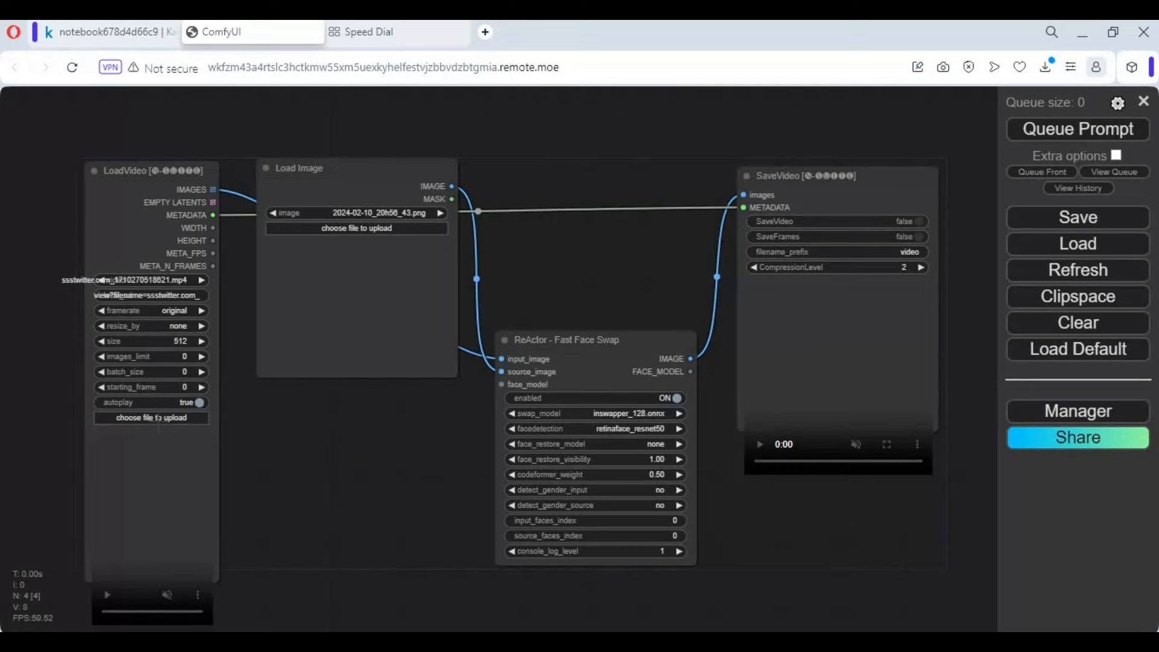
pyautogui.click(153, 418)
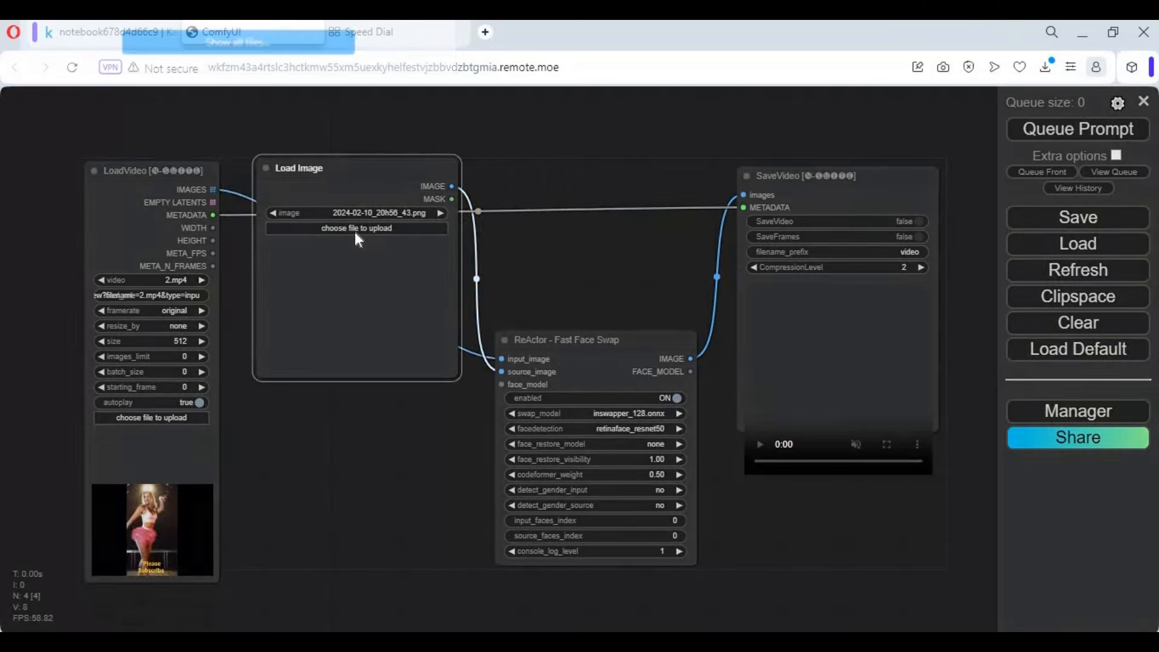
pyautogui.click(356, 228)
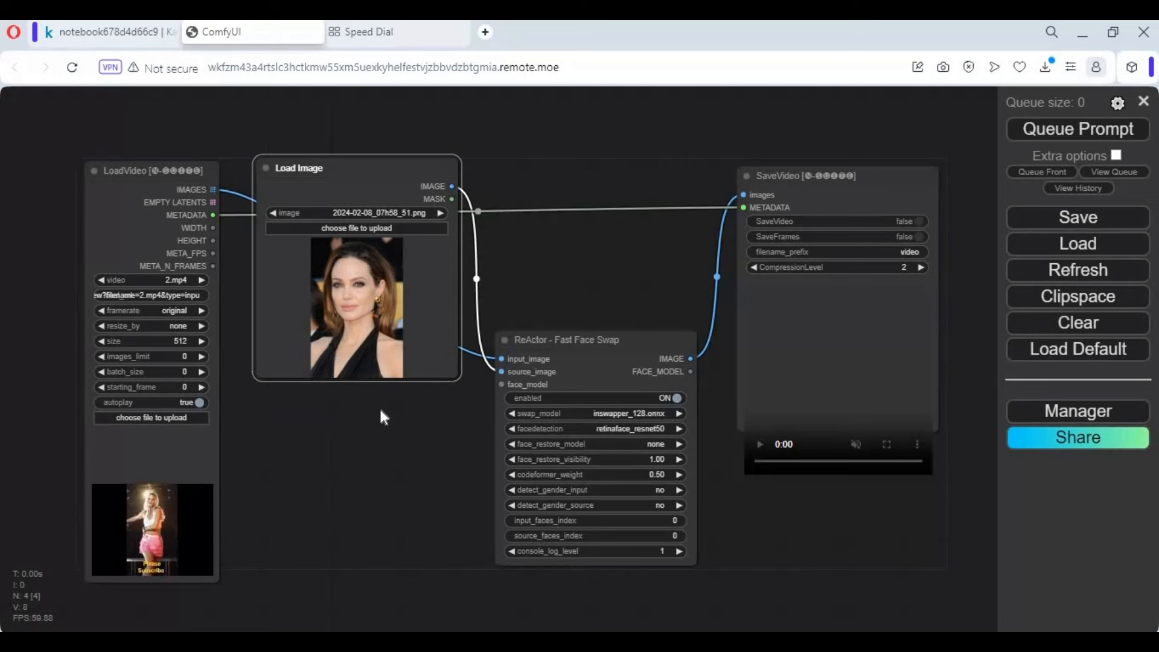
pyautogui.moveTo(714, 588)
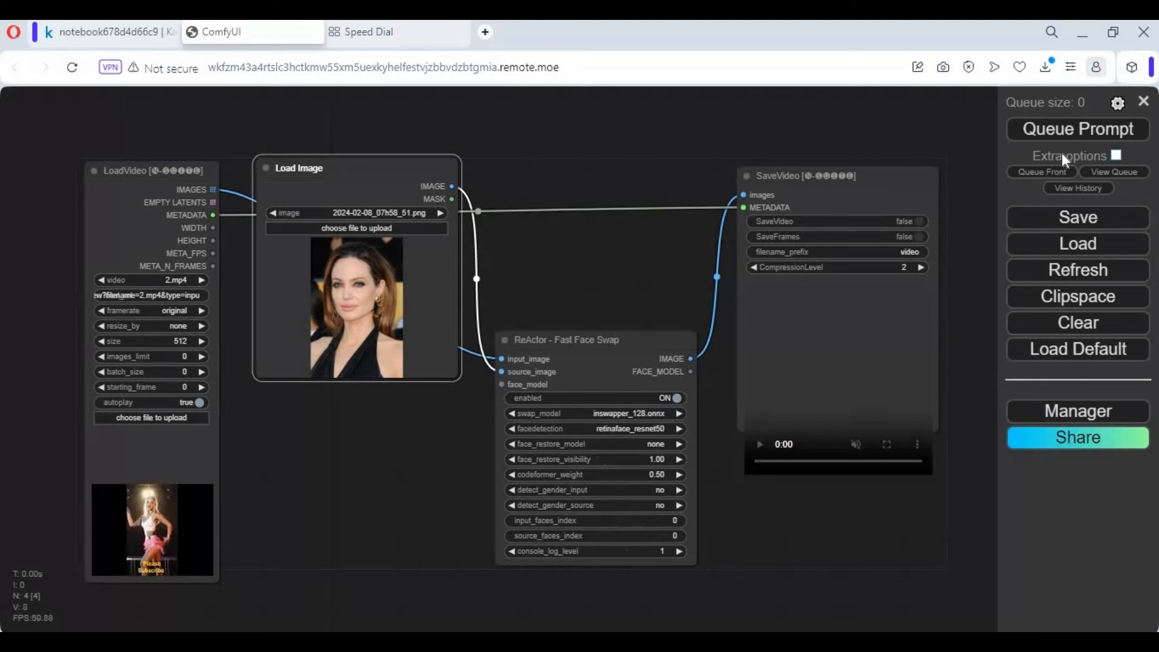
pyautogui.moveTo(1021, 184)
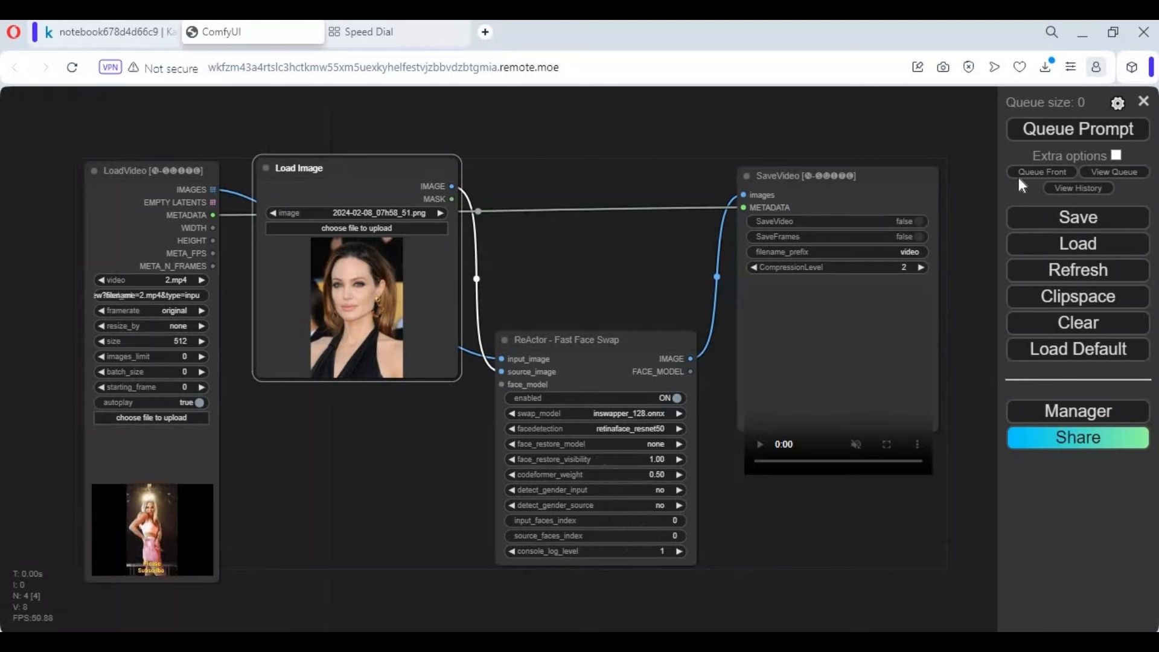
pyautogui.click(1075, 129)
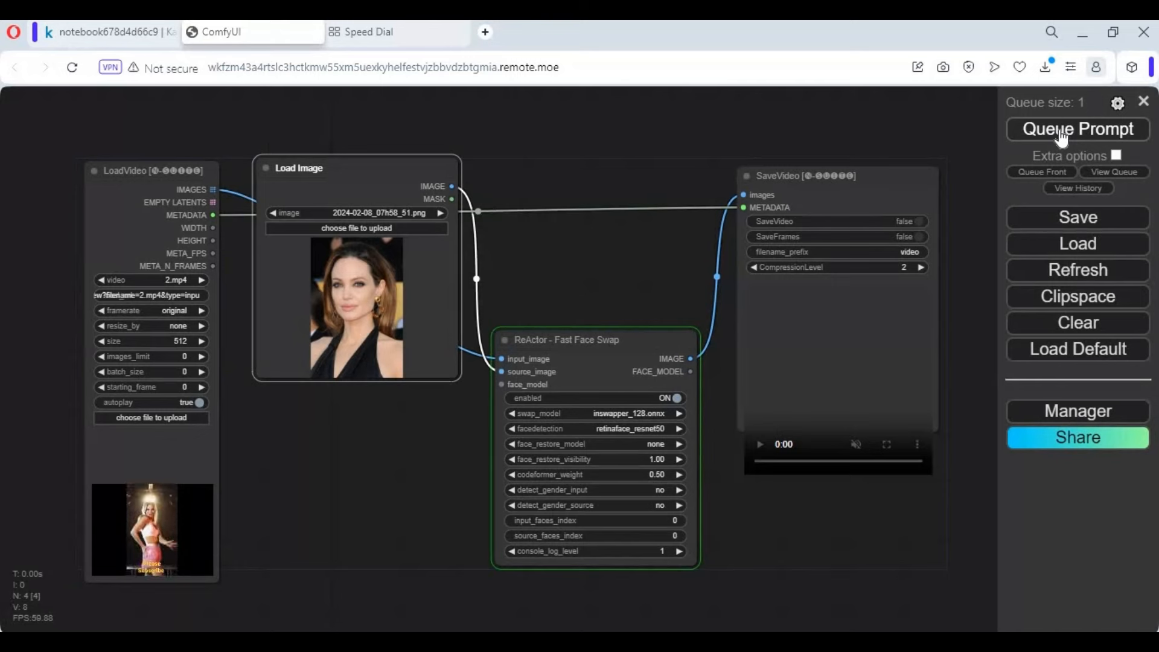
# Load the still-image workflow with 0.png as target and the face photo as ReActor source
pyautogui.click(1077, 129)
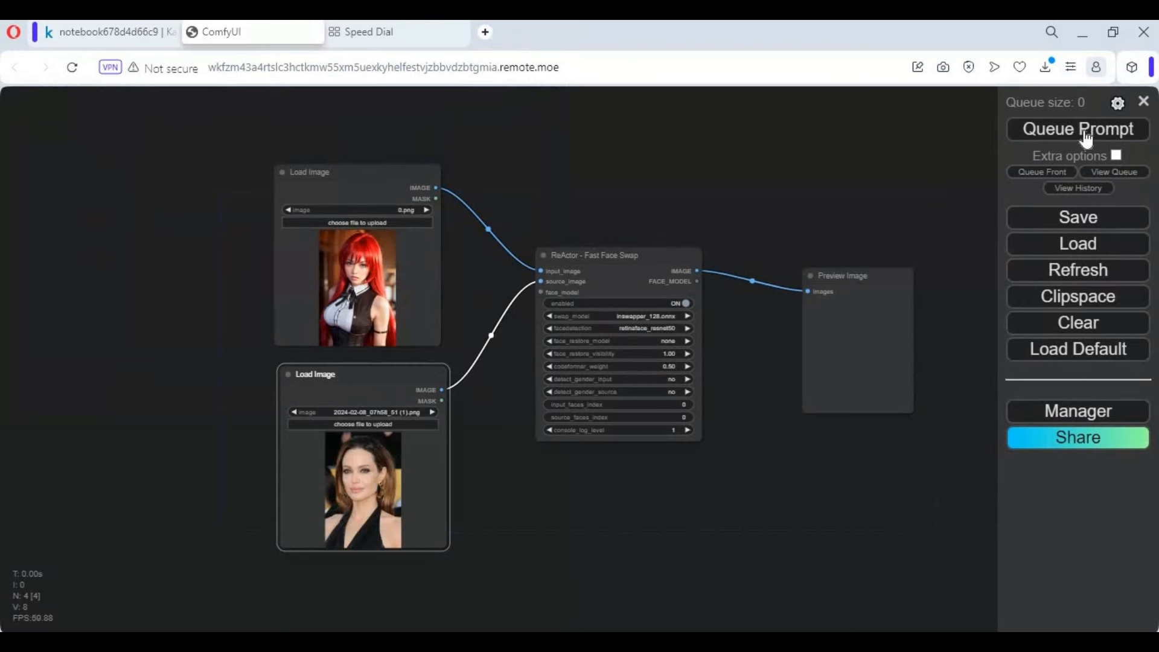
# Queue the prompt to preview the swapped red-haired character, then set codeformer_weight to 1.00
pyautogui.click(1077, 129)
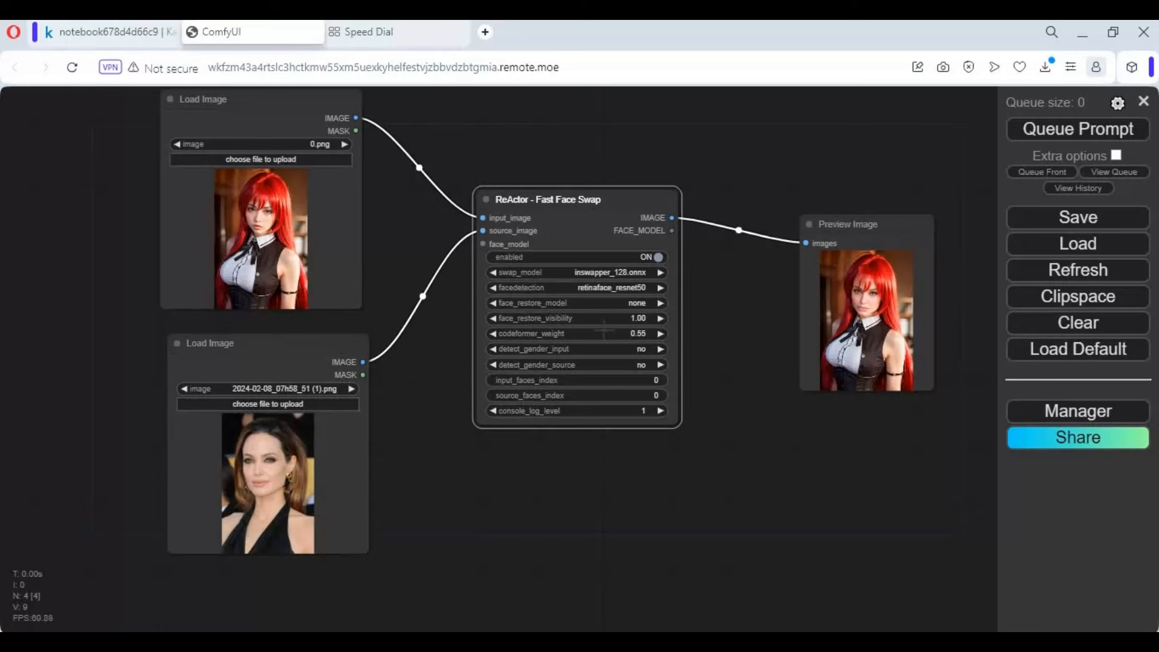
pyautogui.click(661, 333)
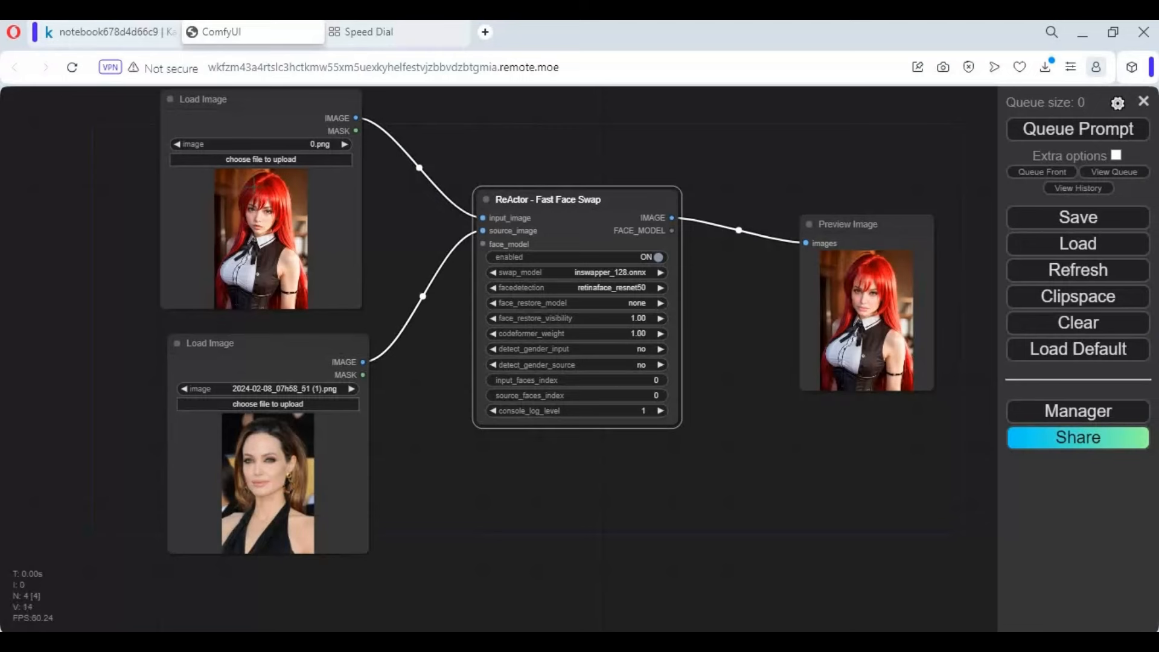
pyautogui.moveTo(861, 567)
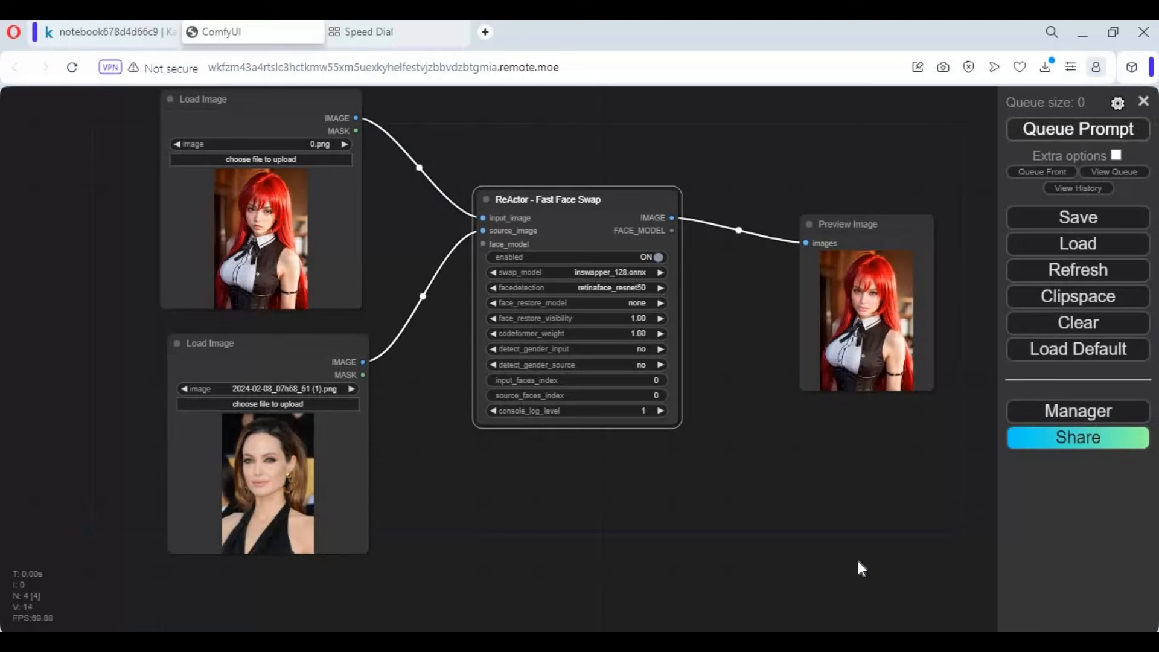
pyautogui.moveTo(854, 555)
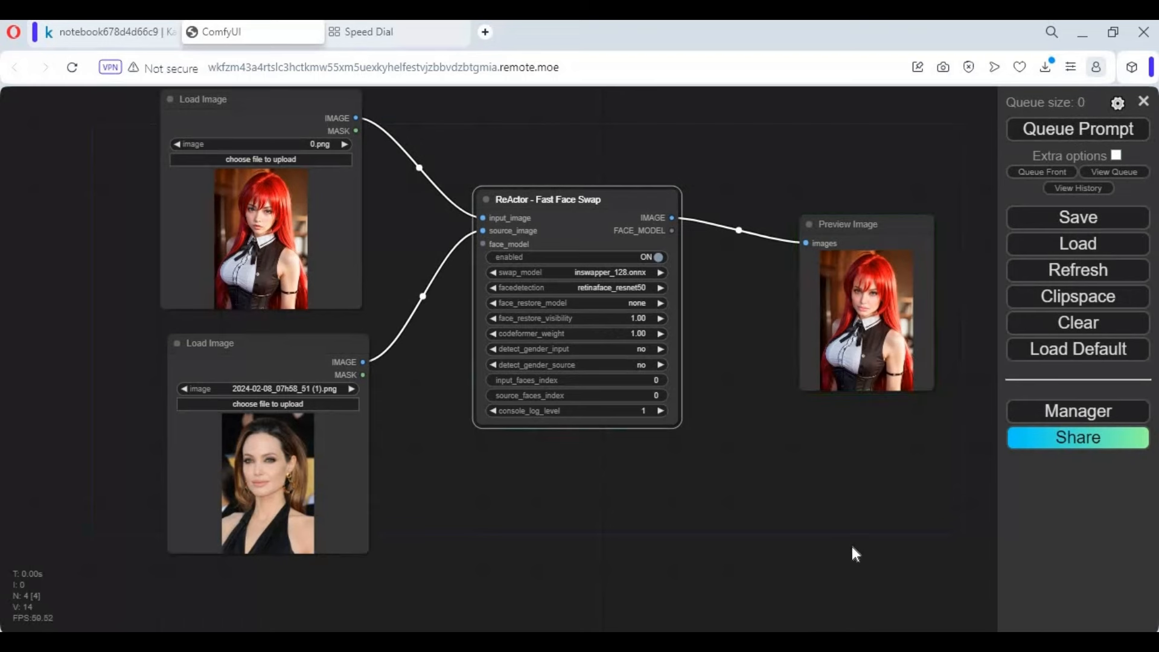